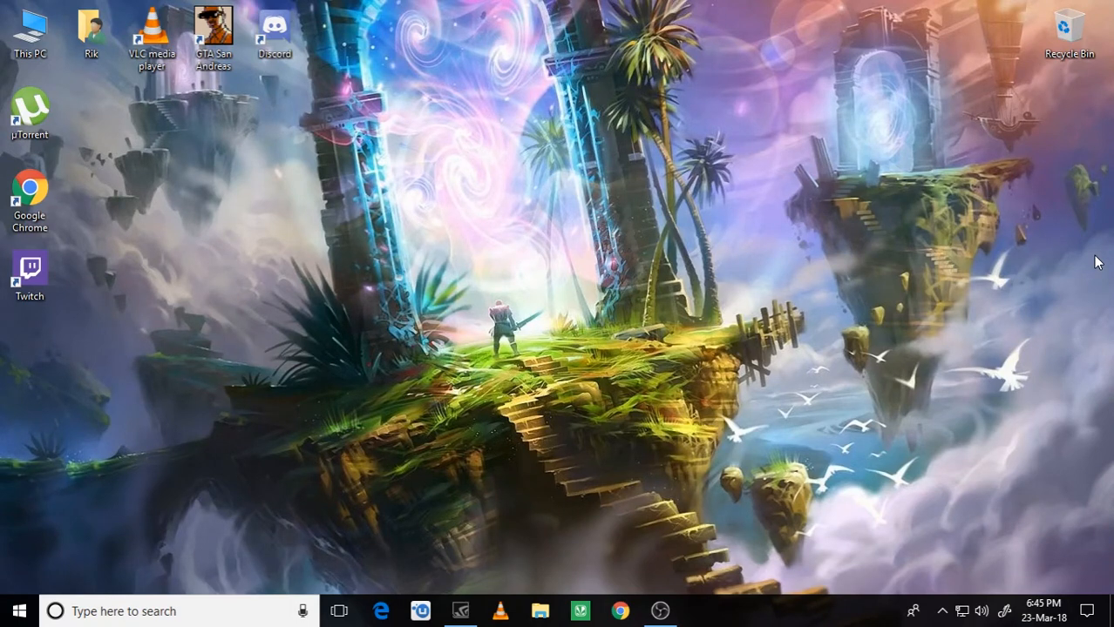
mouse_move(1043, 178)
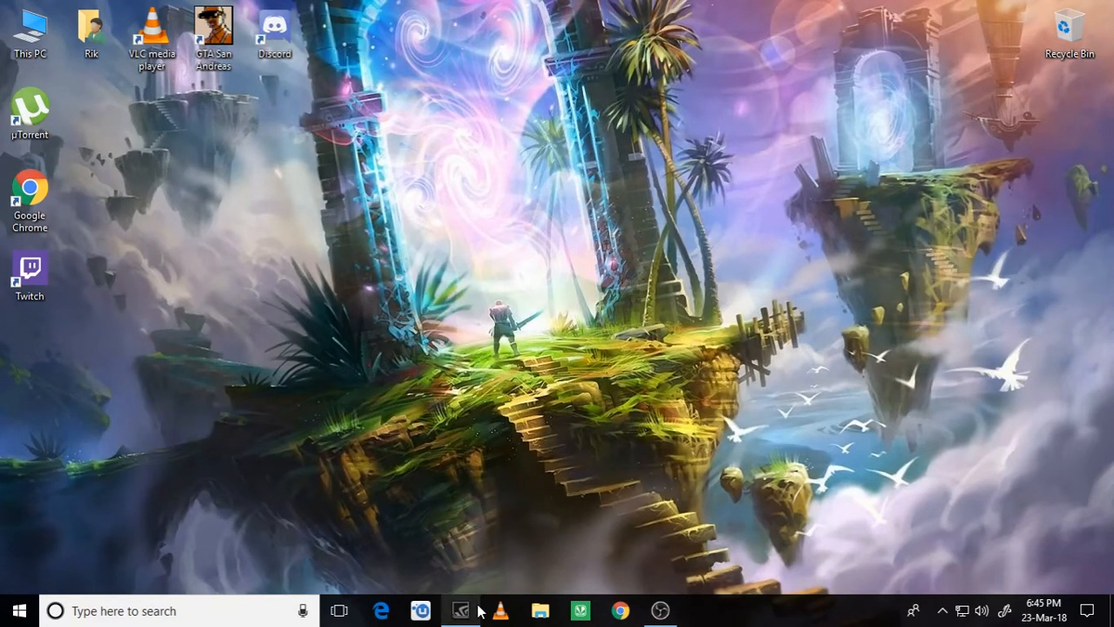
- Check the rig specs and the In-Game Overlay and GameStream requirements in GeForce Experience settings
click(460, 610)
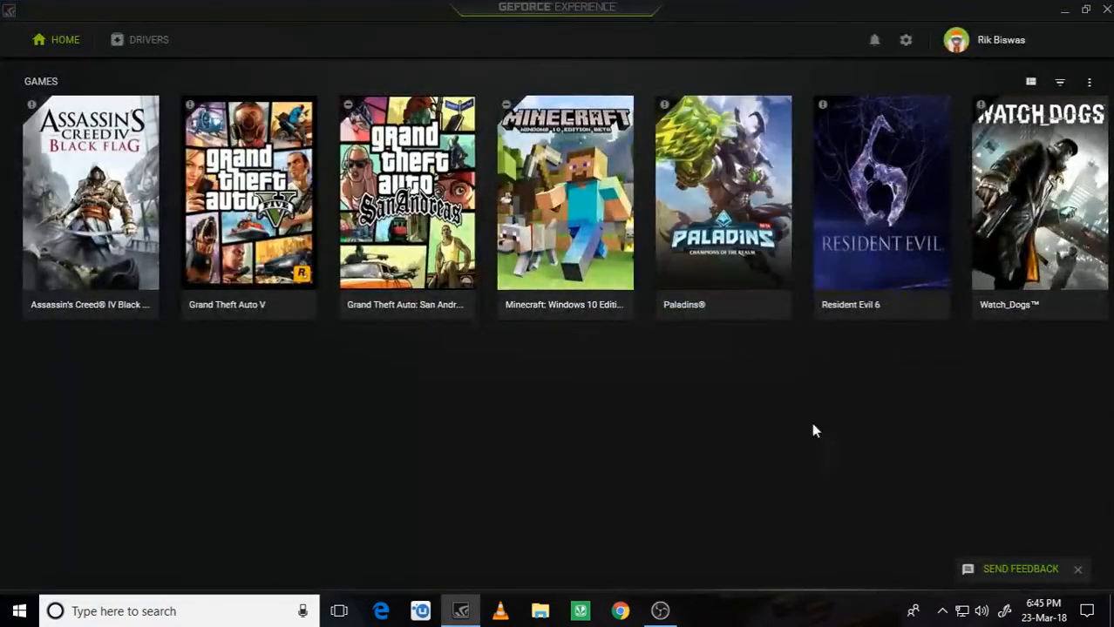
click(907, 40)
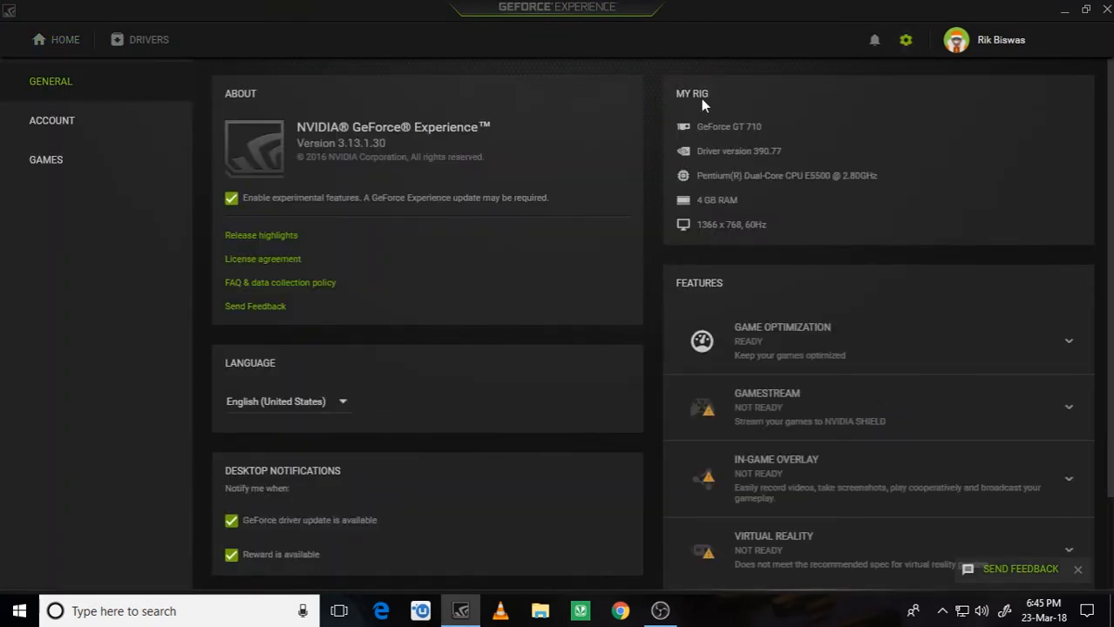
mouse_move(734, 136)
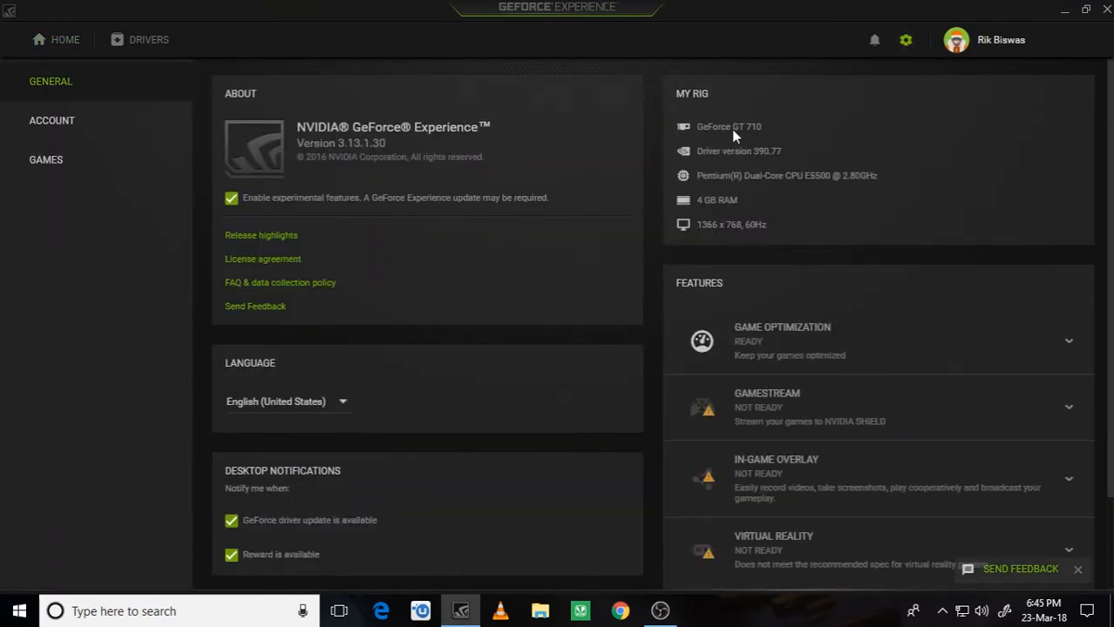
mouse_move(718, 111)
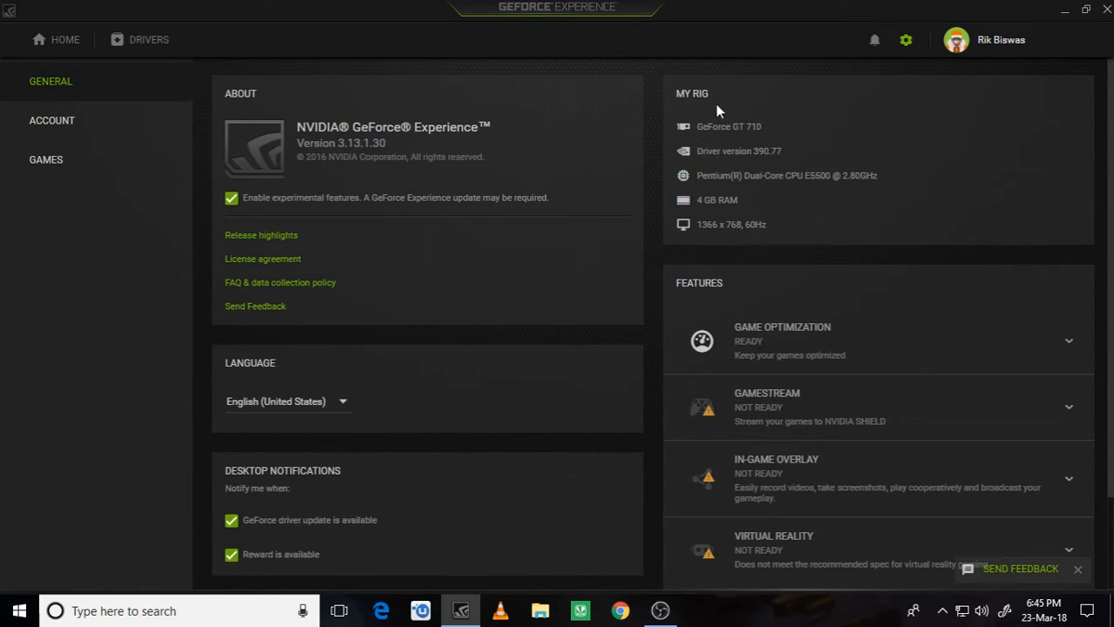
mouse_move(680, 112)
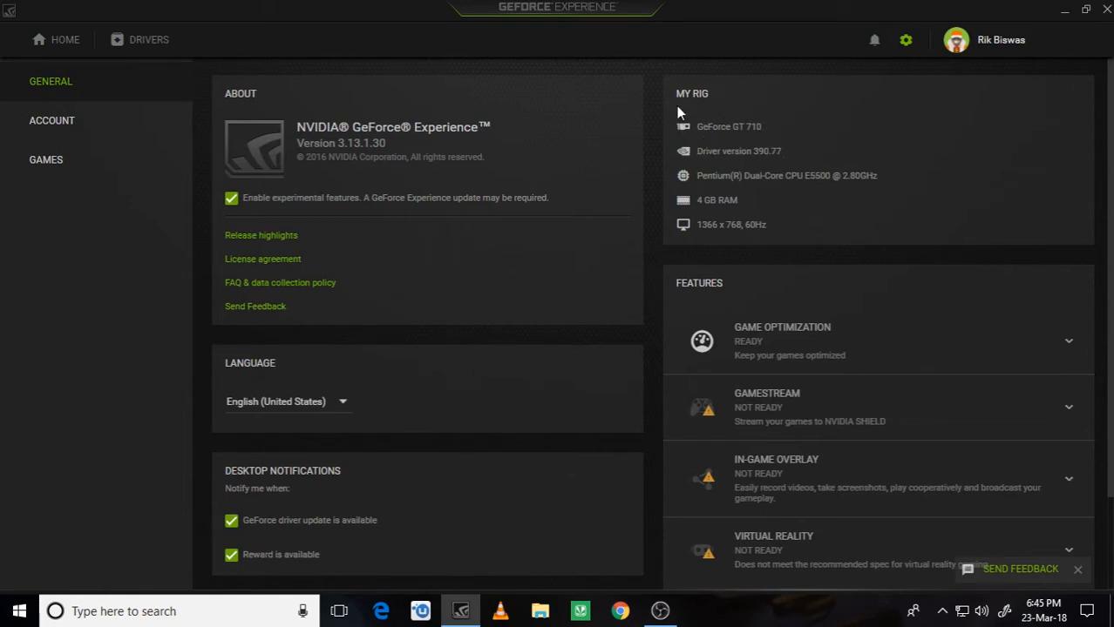
mouse_move(736, 143)
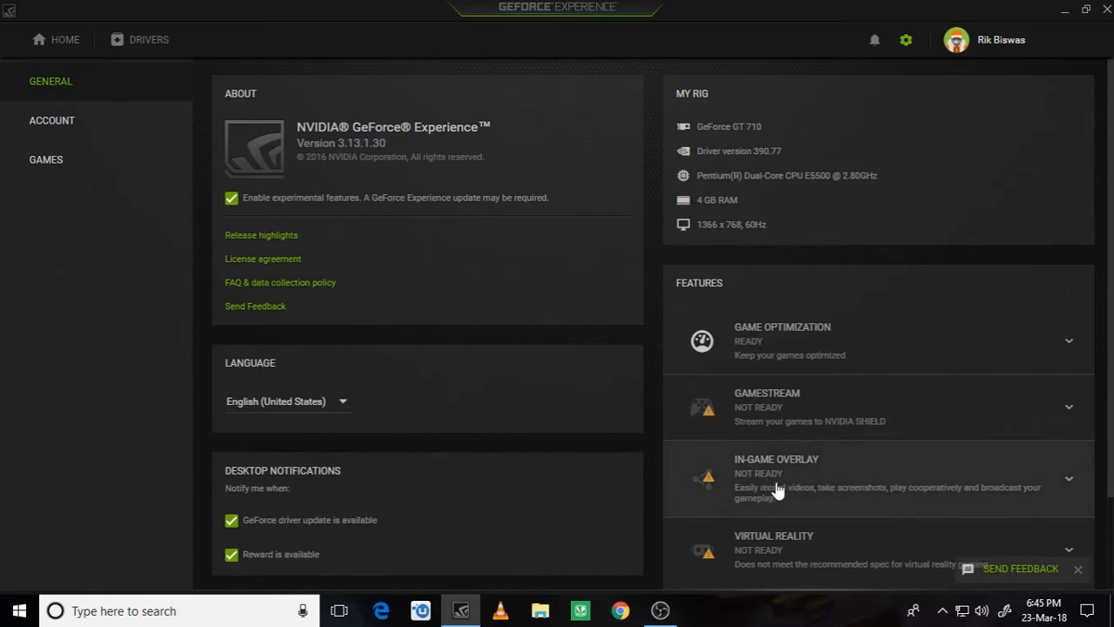
click(1069, 478)
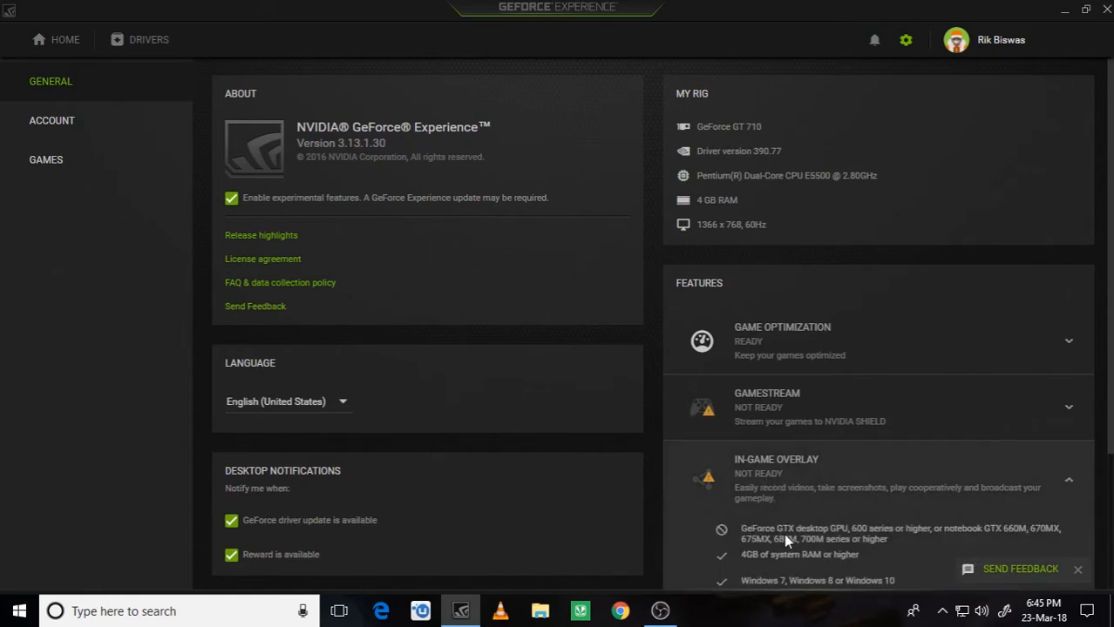
mouse_move(887, 547)
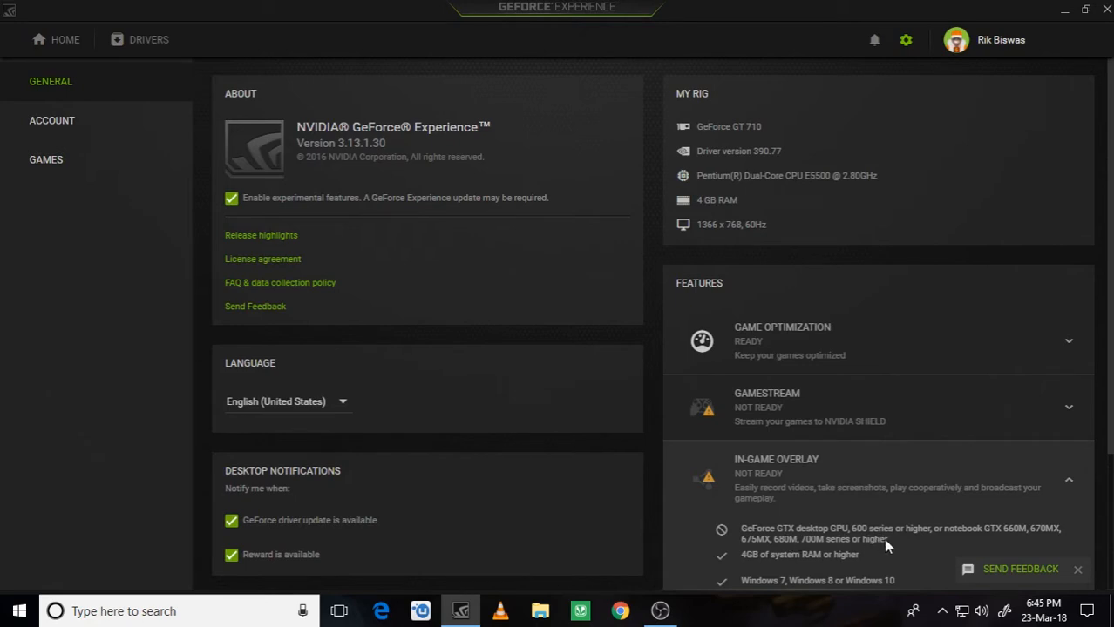
mouse_move(821, 547)
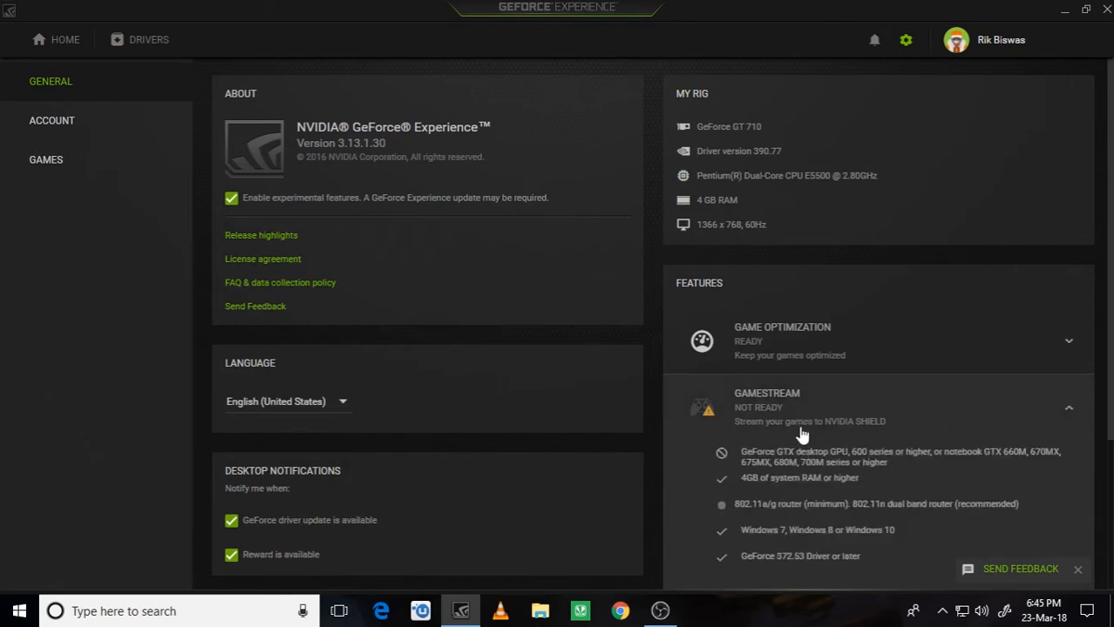
click(1067, 408)
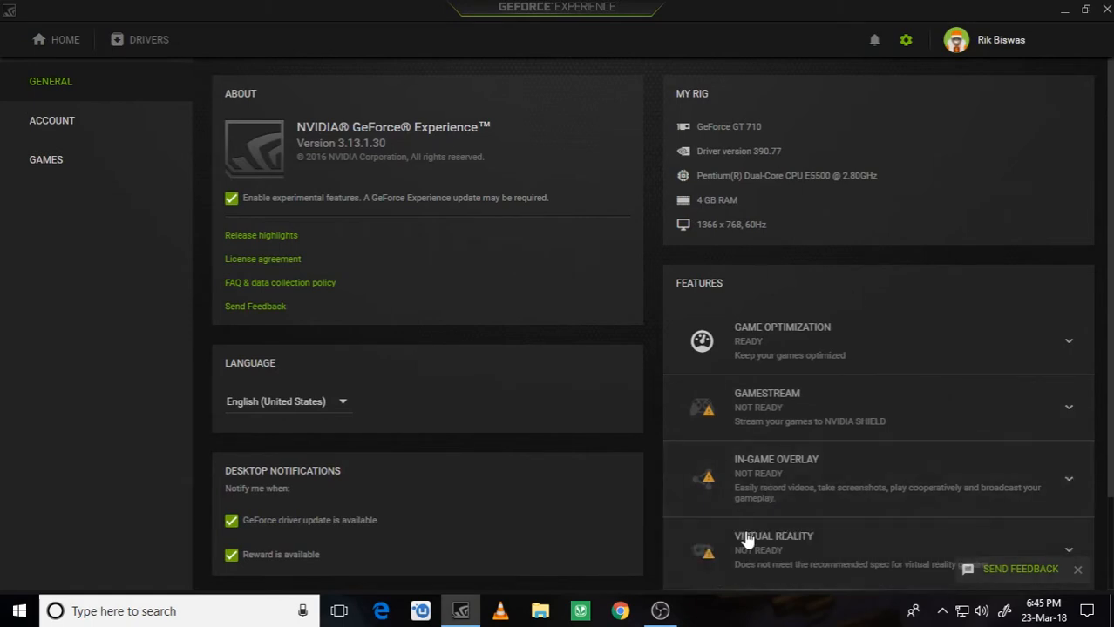
mouse_move(776, 246)
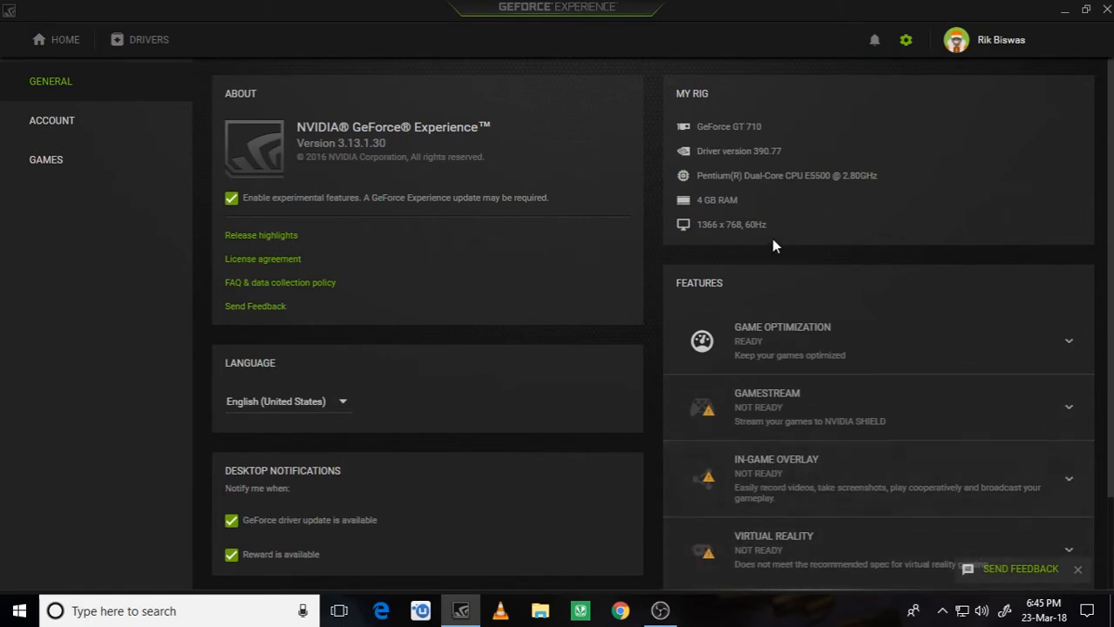
mouse_move(753, 135)
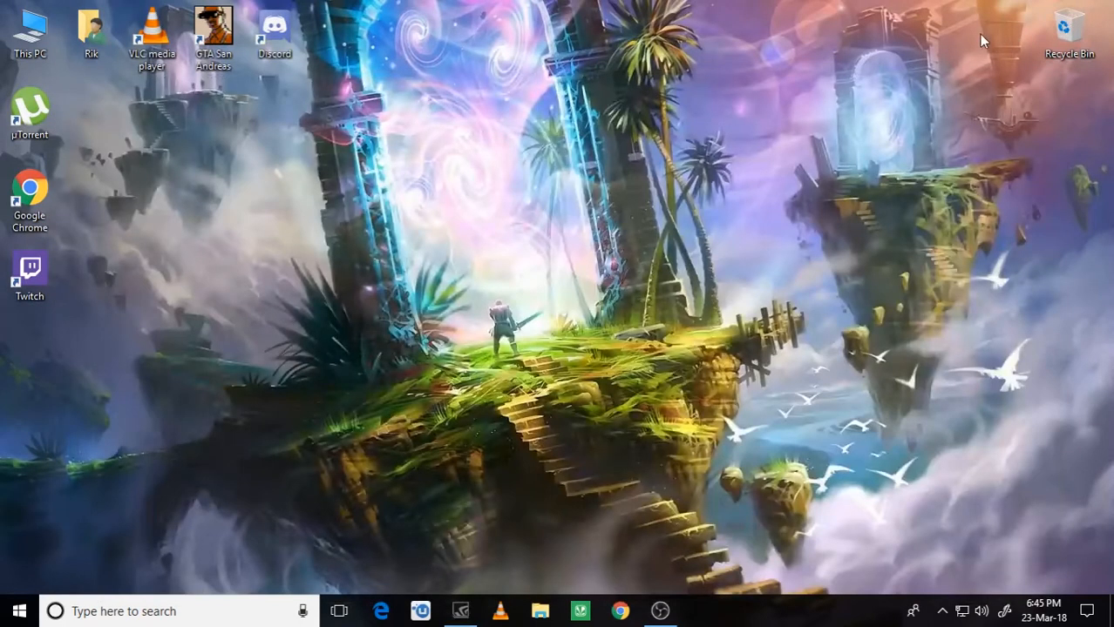
mouse_move(811, 244)
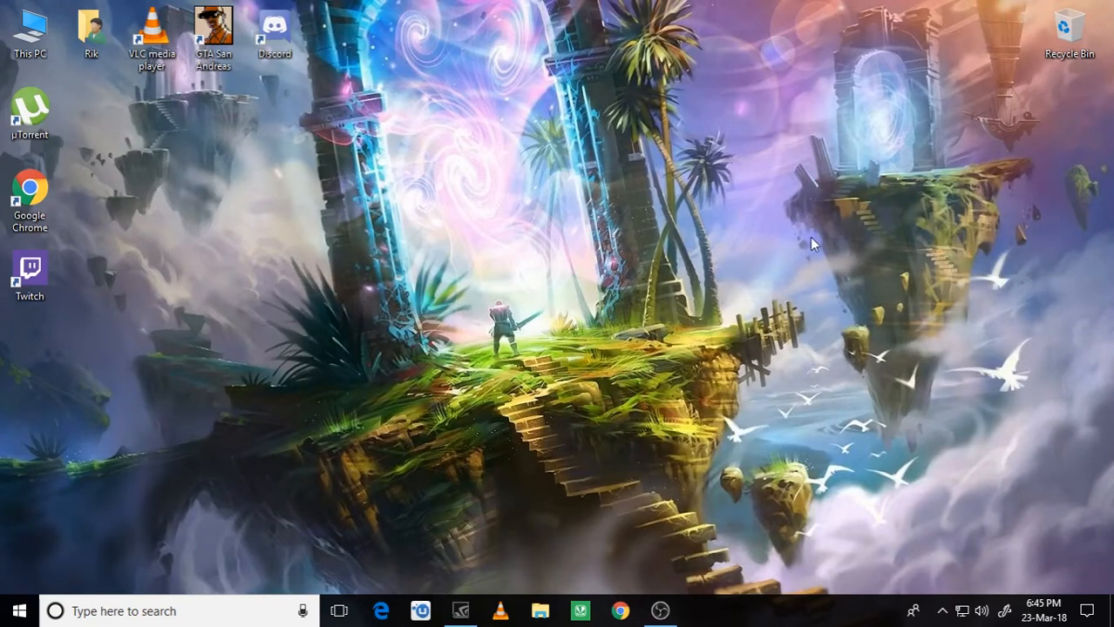
mouse_move(532, 317)
text(geforce)
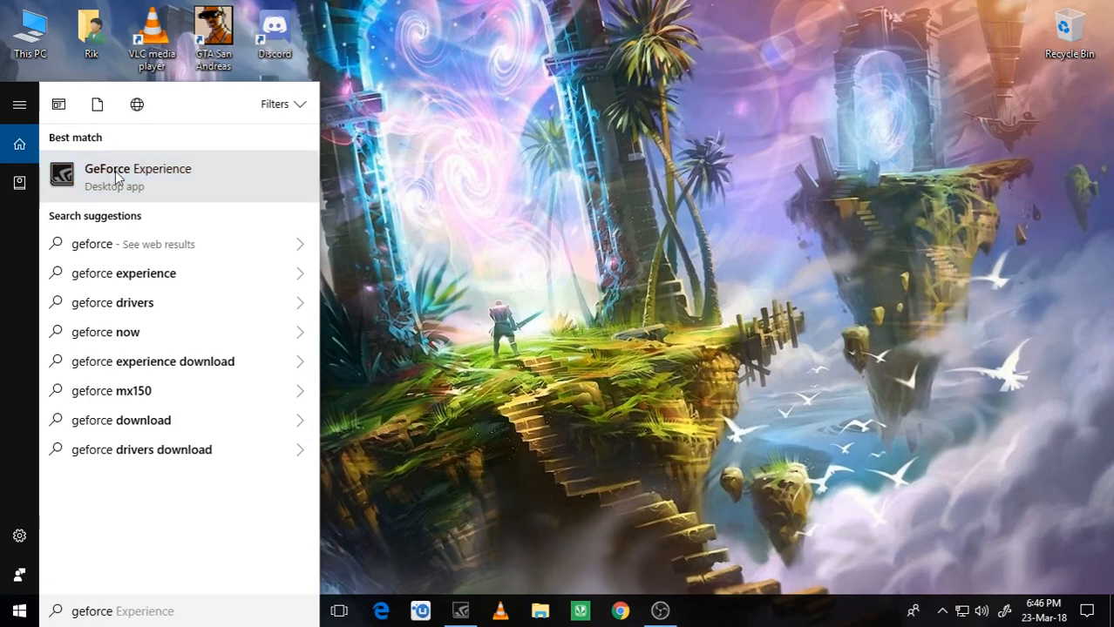
mouse_move(148, 204)
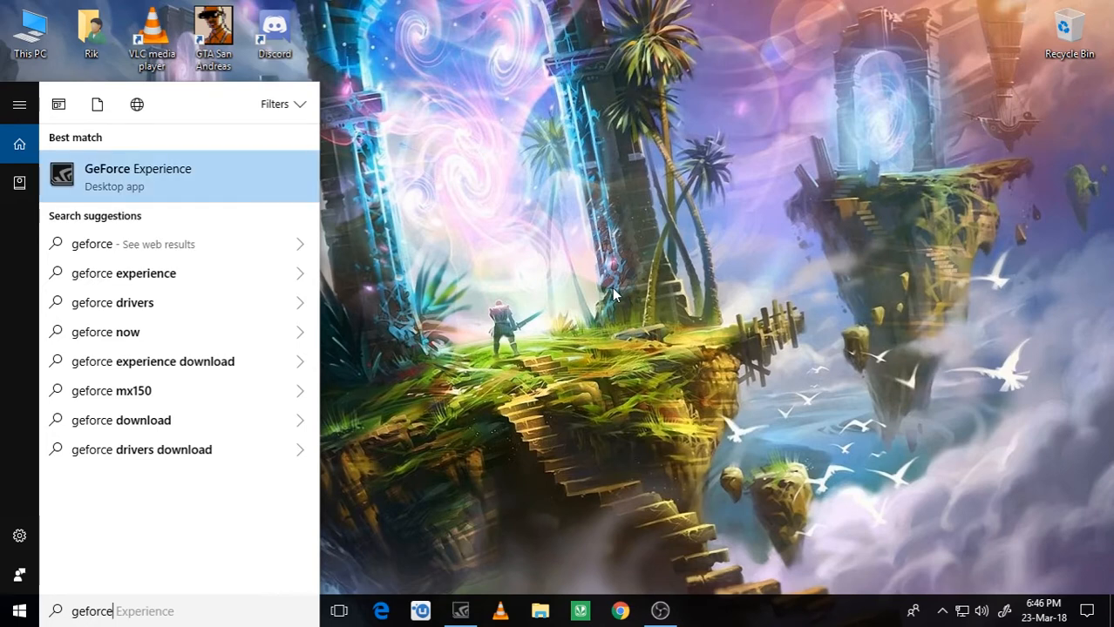
mouse_move(137, 174)
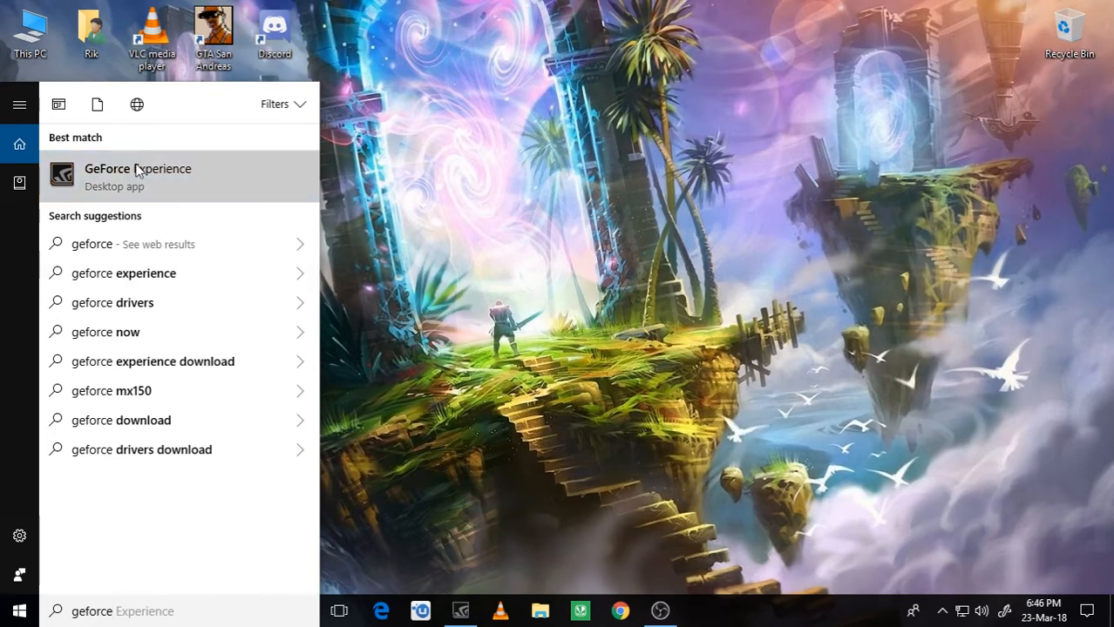
- Show the options for the GeForce Experience search result in Start search
right_click(138, 174)
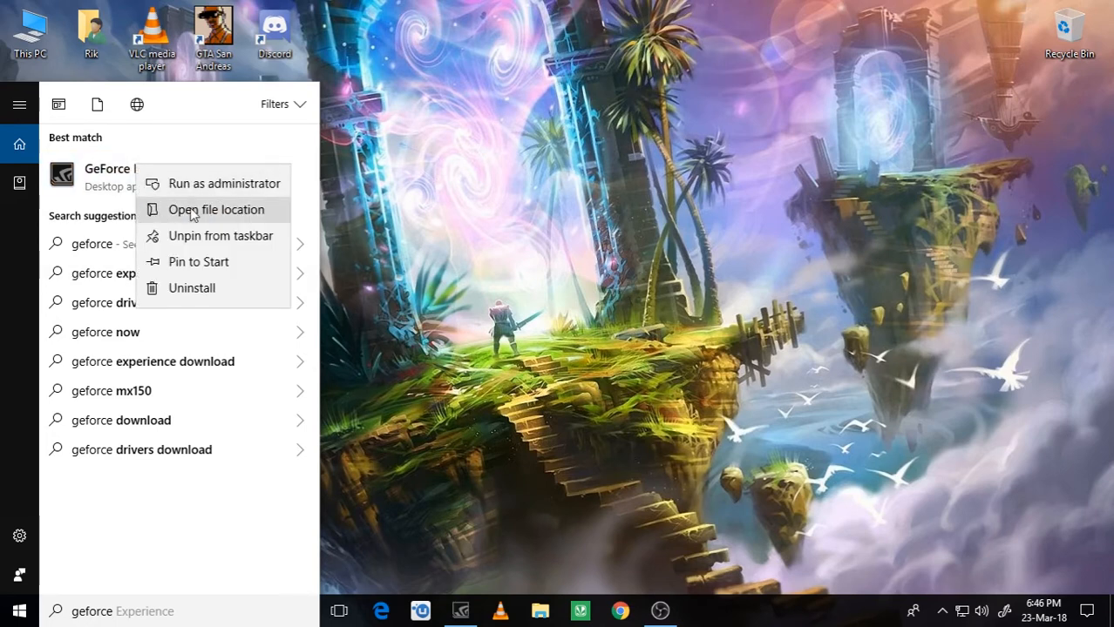
- Go from the GeForce Experience shortcut's location into the NVIDIA GeForce Experience program folder
click(214, 209)
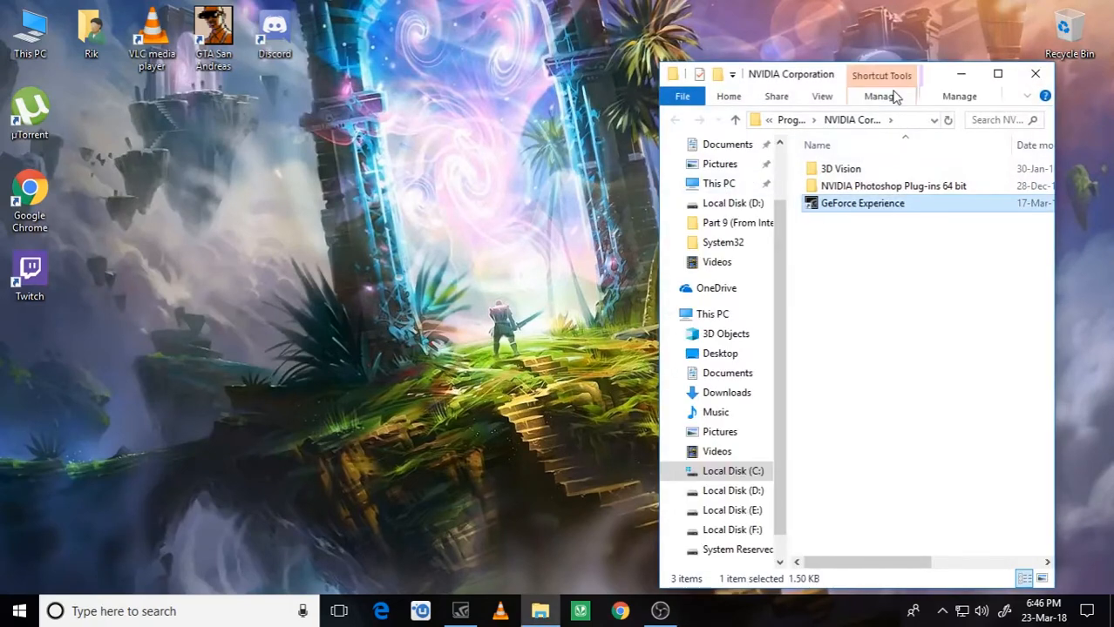
click(997, 73)
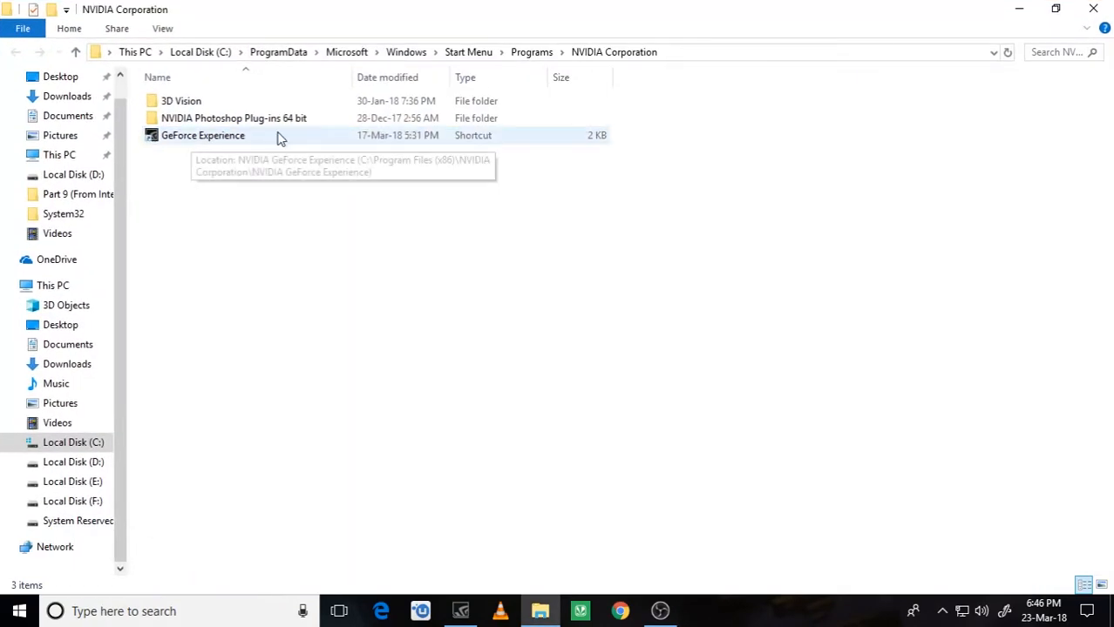
click(202, 136)
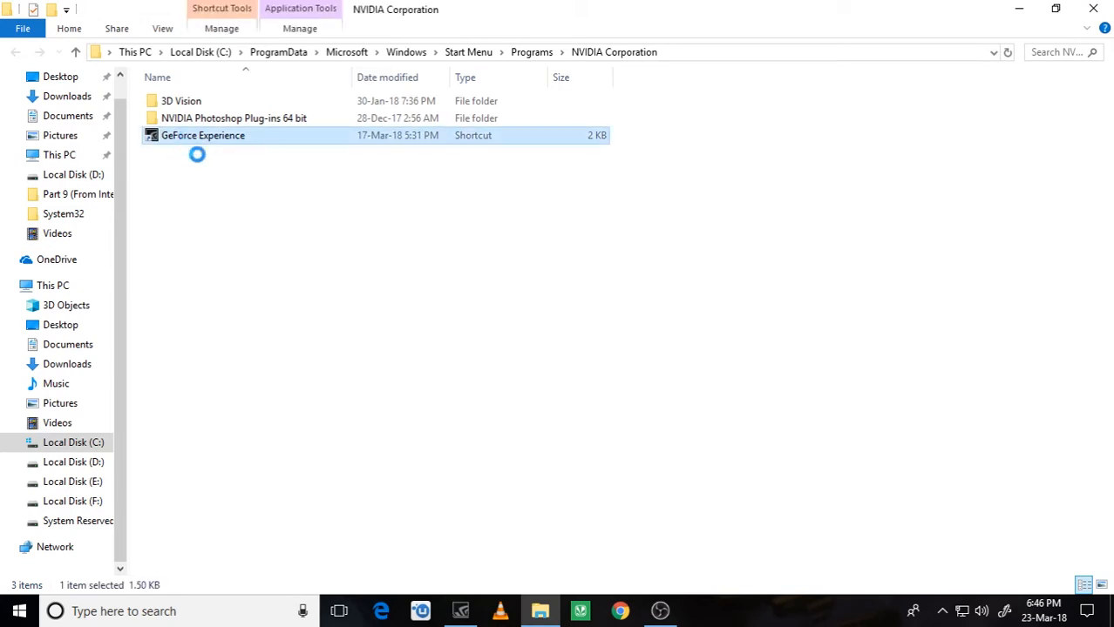
double_click(202, 136)
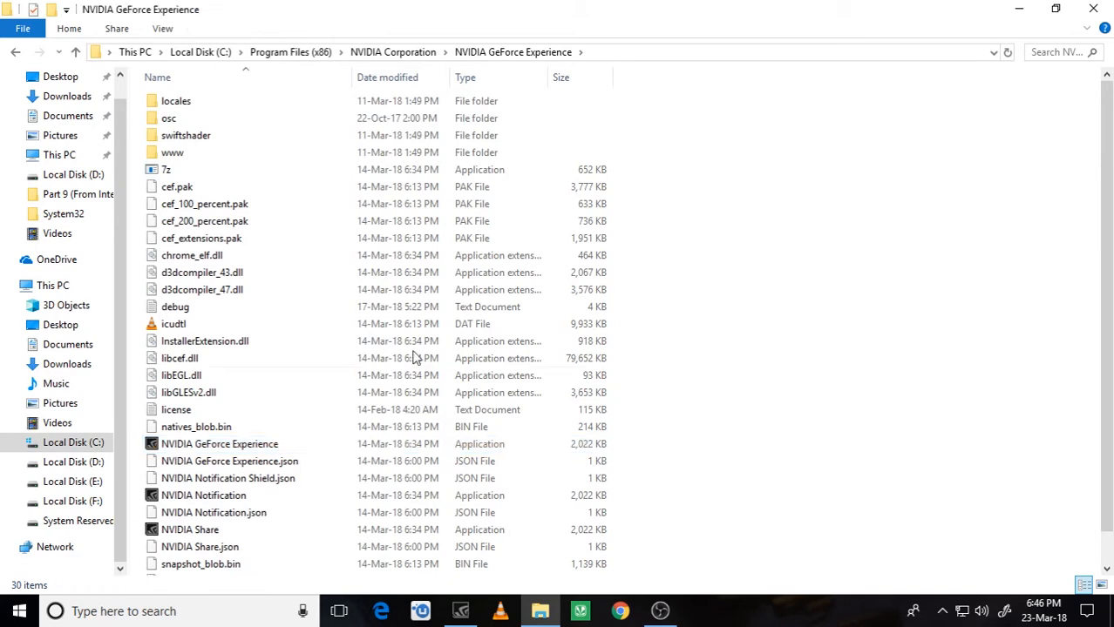
- Select the NVIDIA Share application and bring up its actions to send a shortcut to the desktop
click(188, 530)
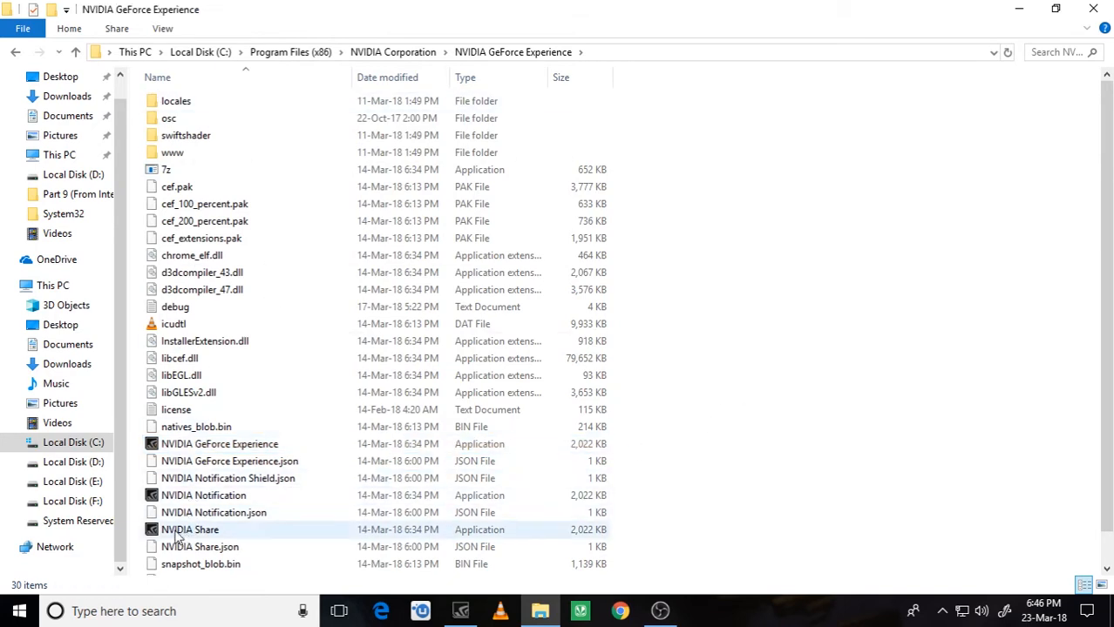
click(190, 530)
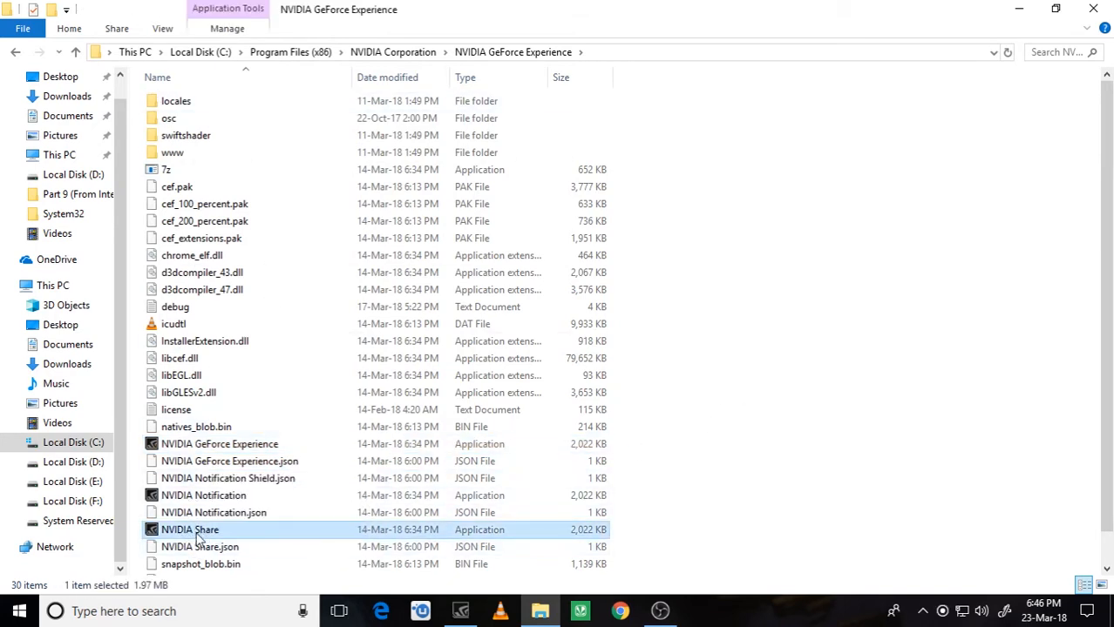
right_click(190, 530)
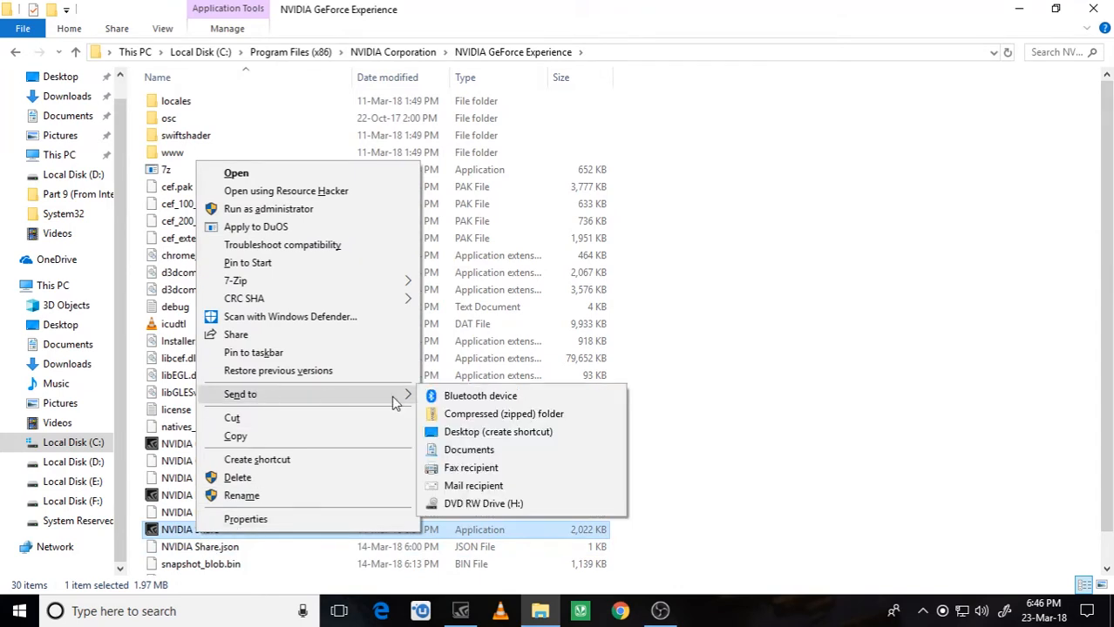
mouse_move(498, 432)
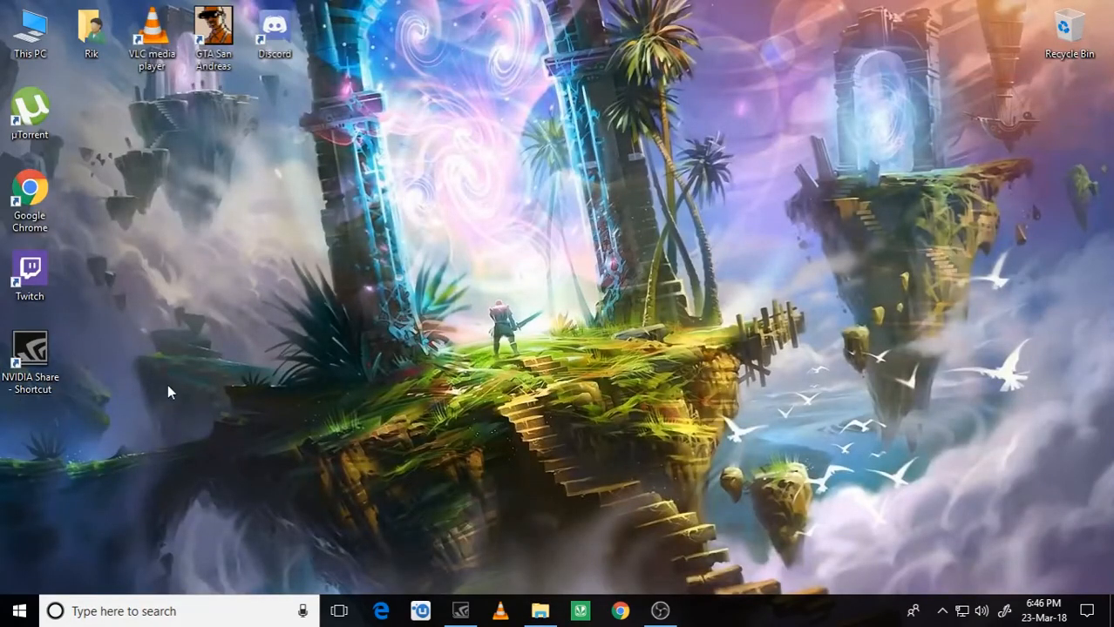
mouse_move(136, 394)
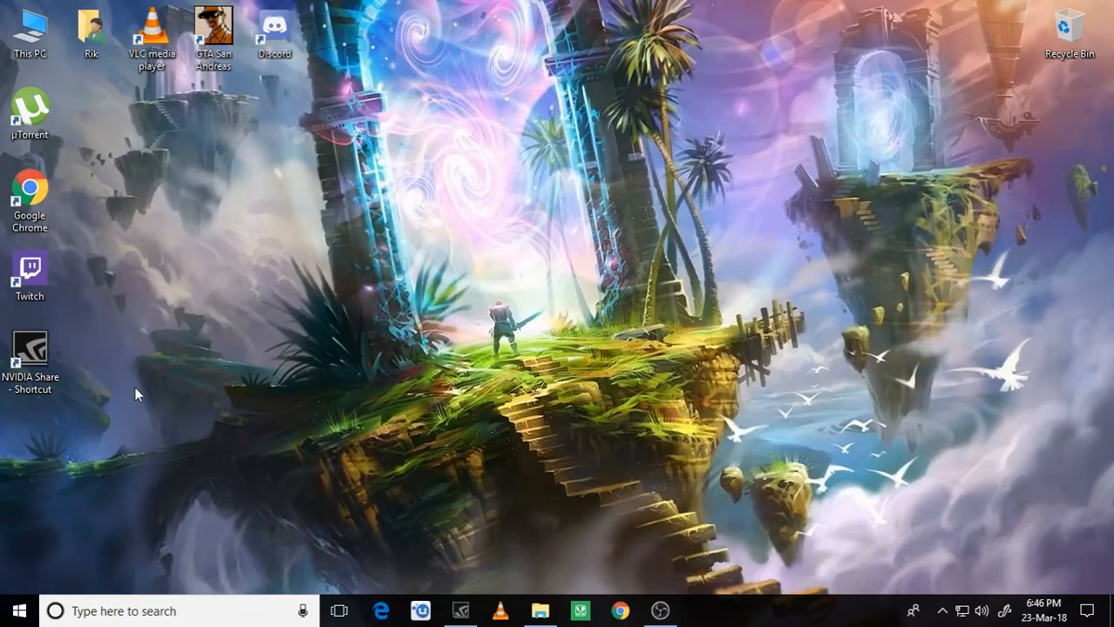
right_click(136, 394)
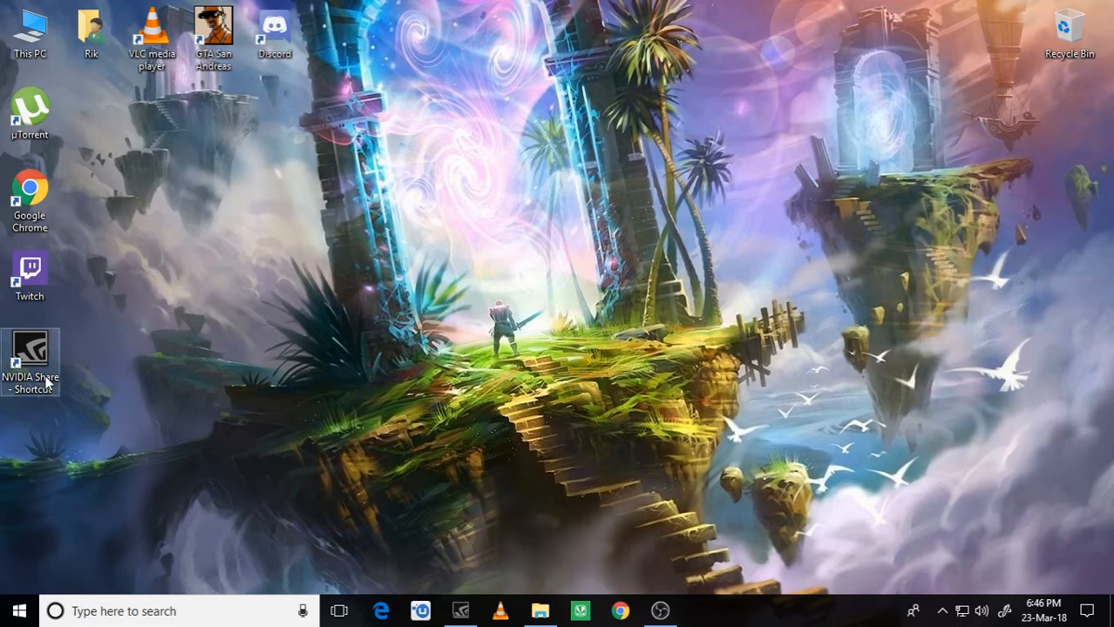
- Append -shadowplay to the NVIDIA Share shortcut's target in Properties and save it
right_click(32, 357)
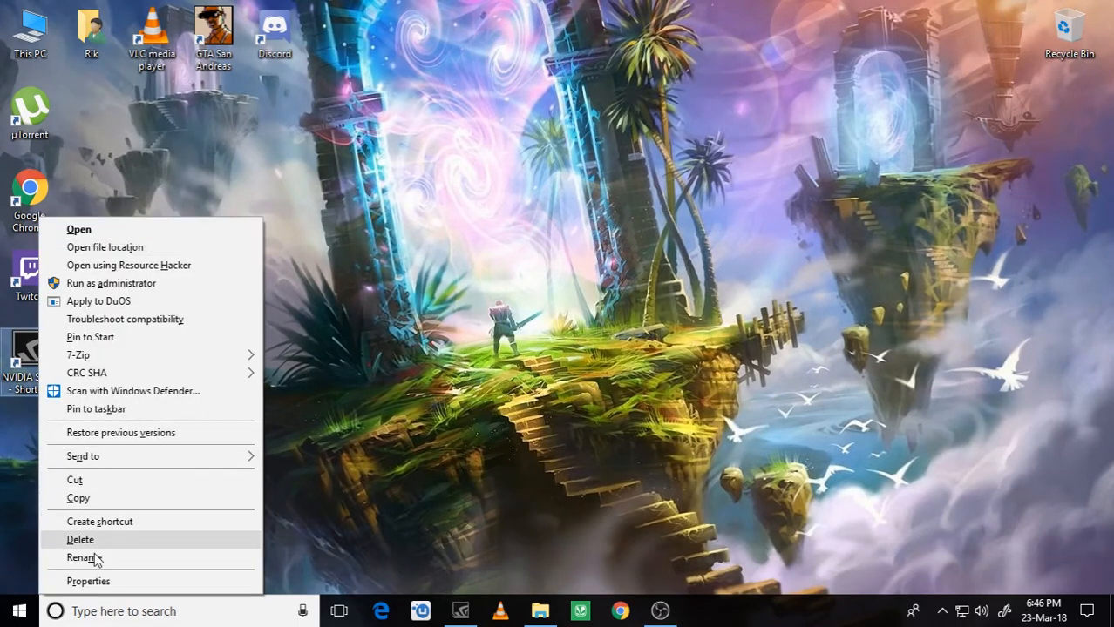
click(87, 582)
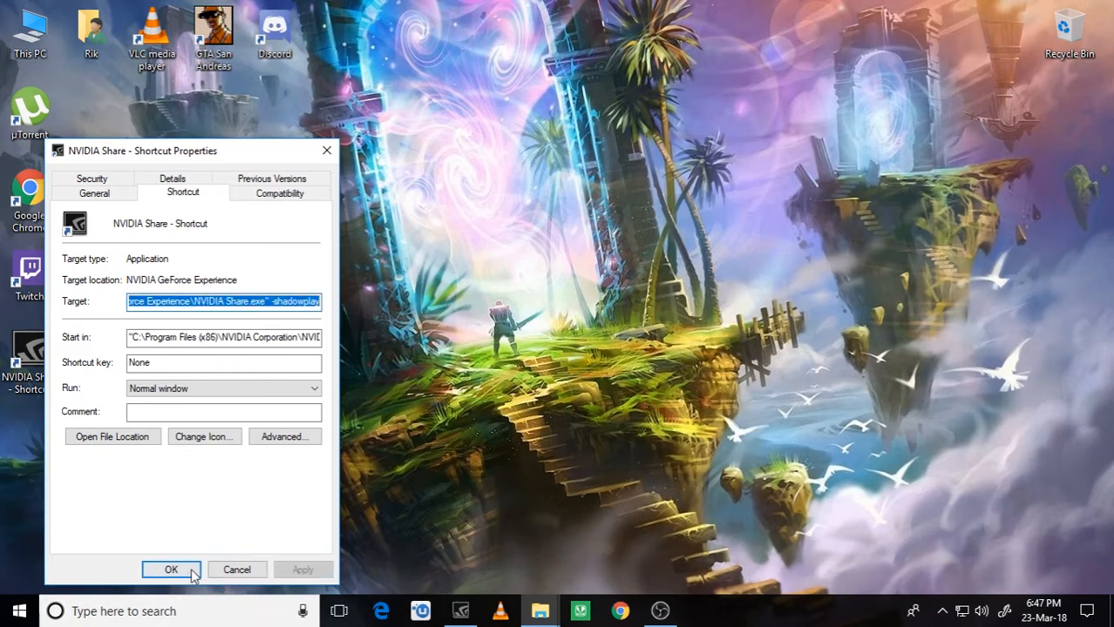
click(171, 570)
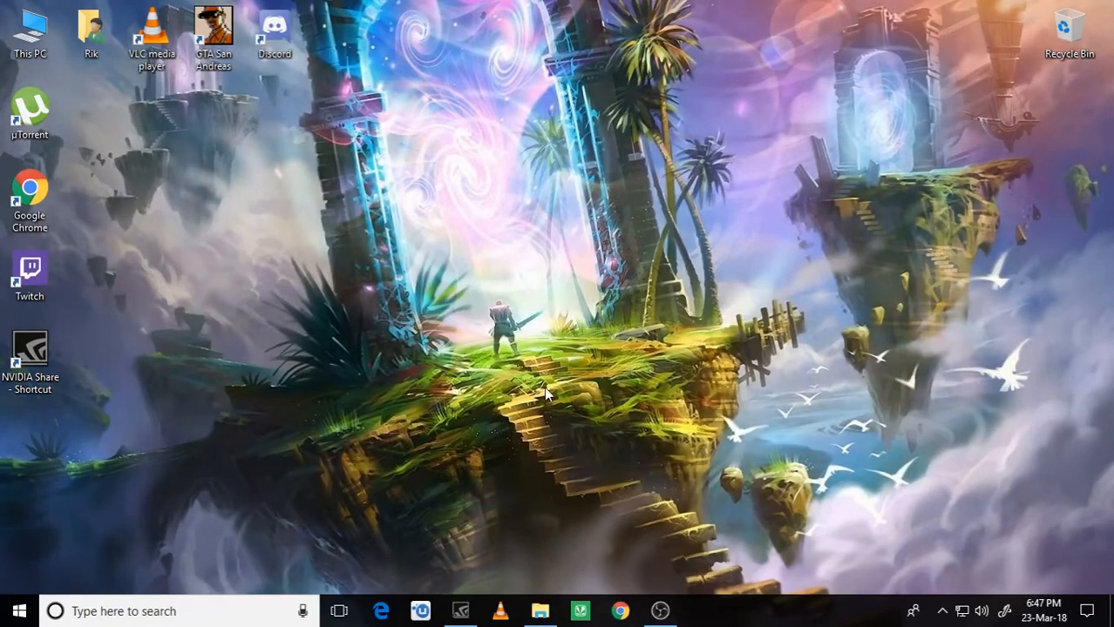
mouse_move(338, 261)
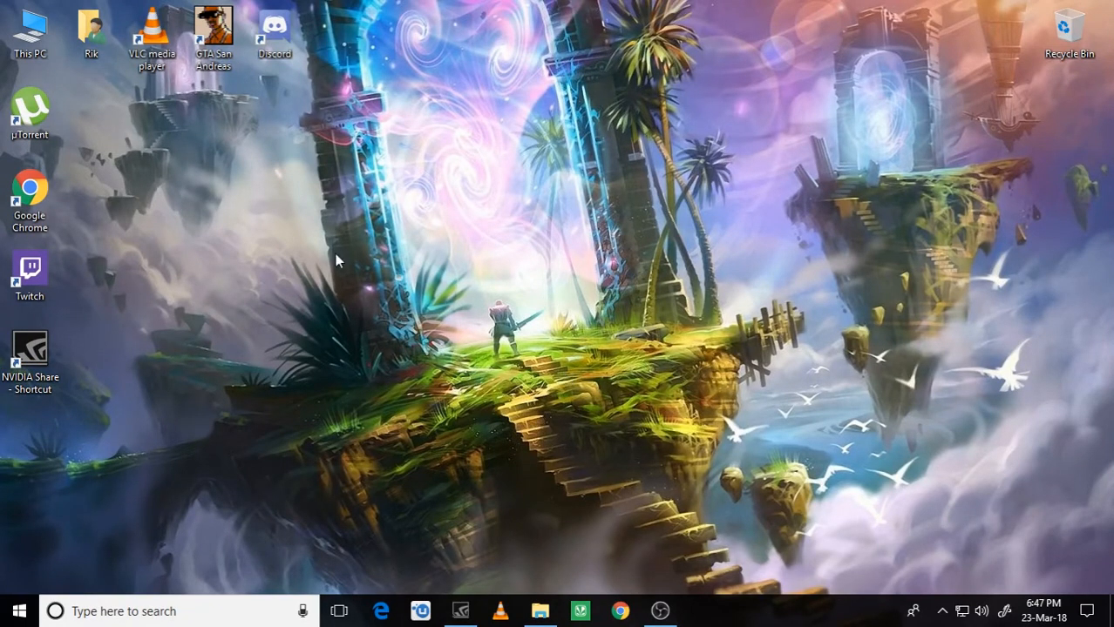
mouse_move(1037, 347)
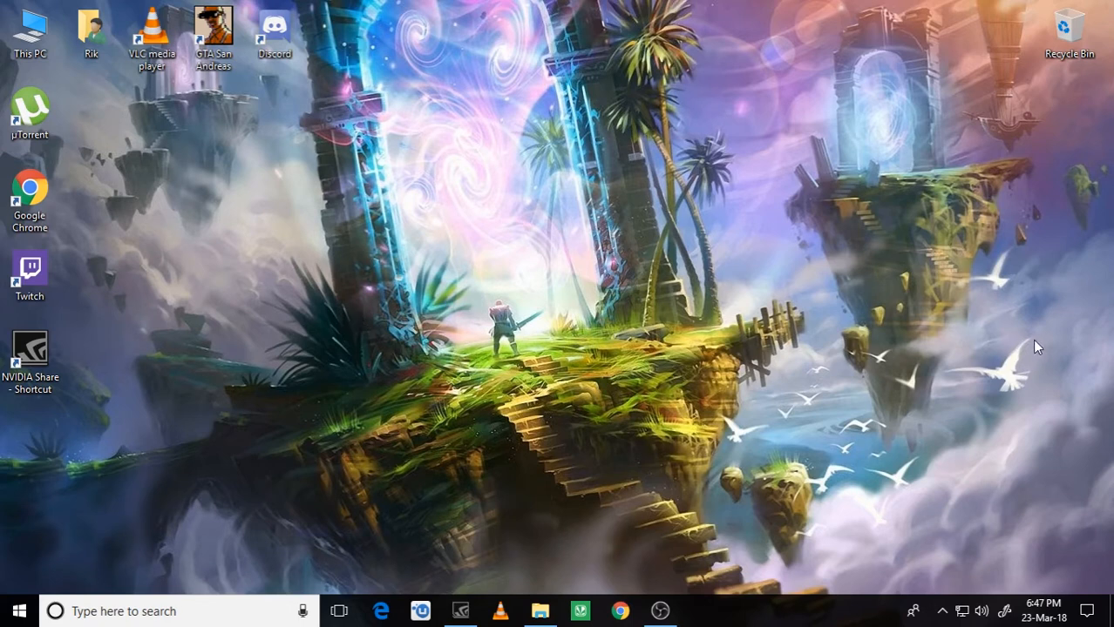
mouse_move(618, 269)
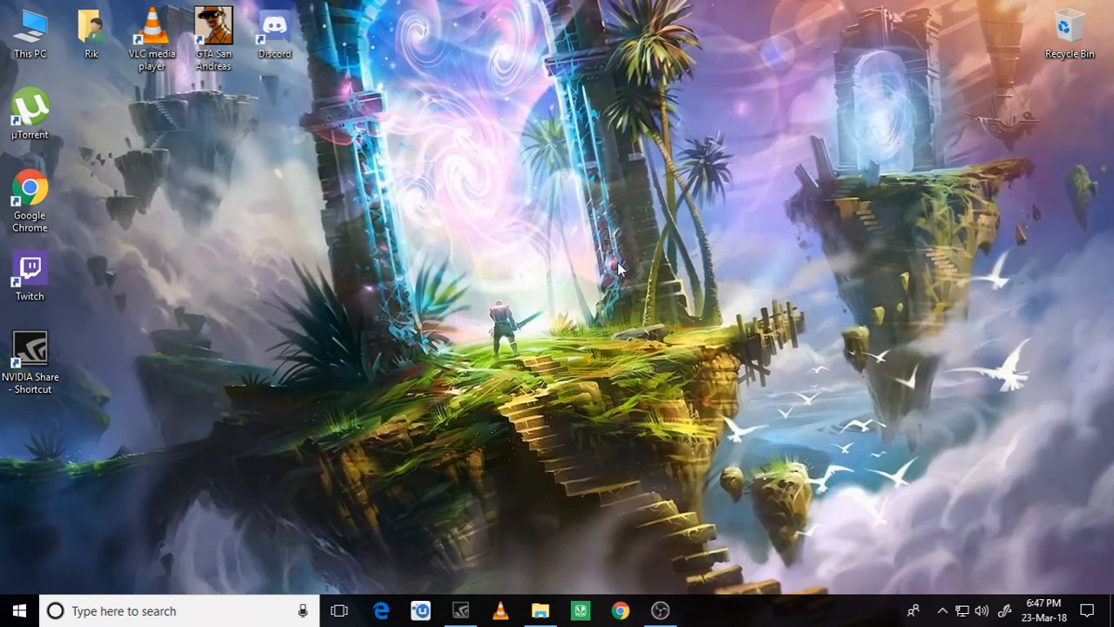
mouse_move(491, 228)
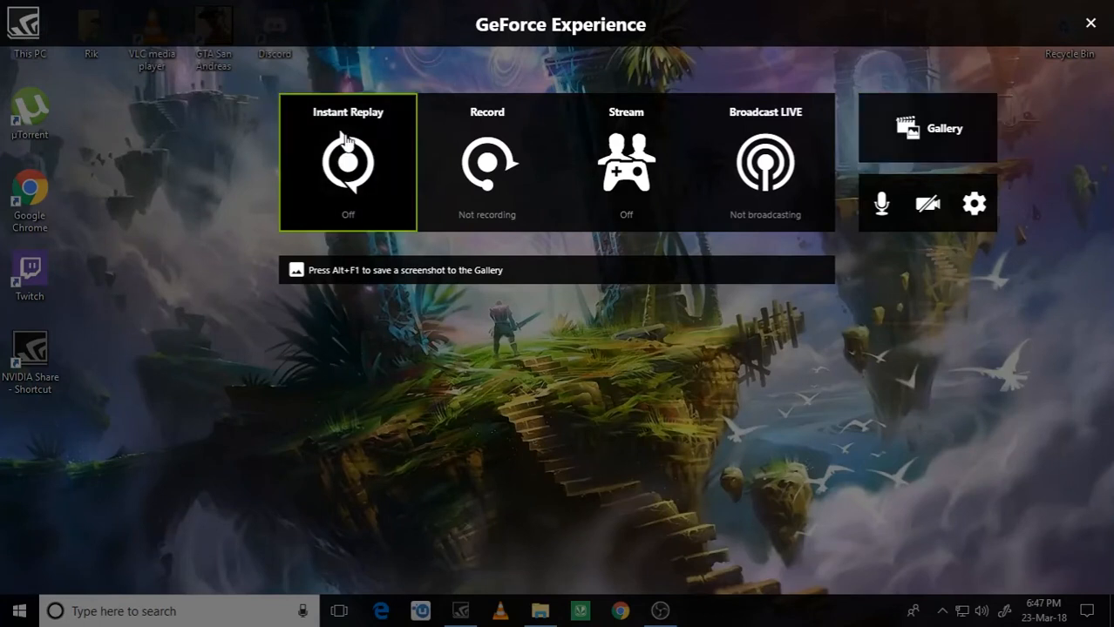
mouse_move(642, 40)
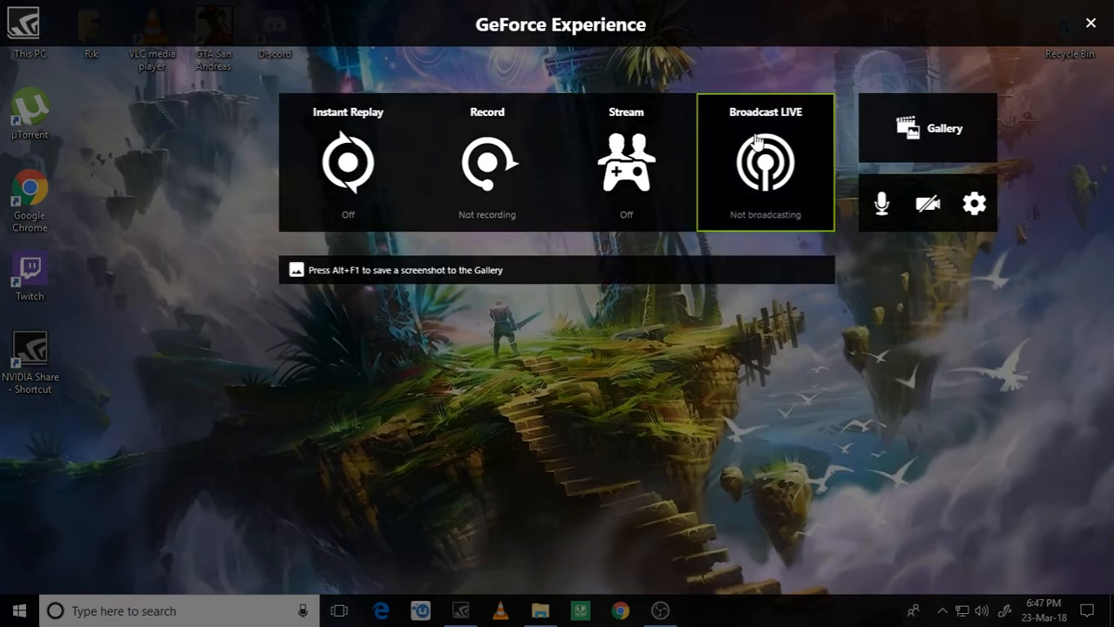
click(927, 129)
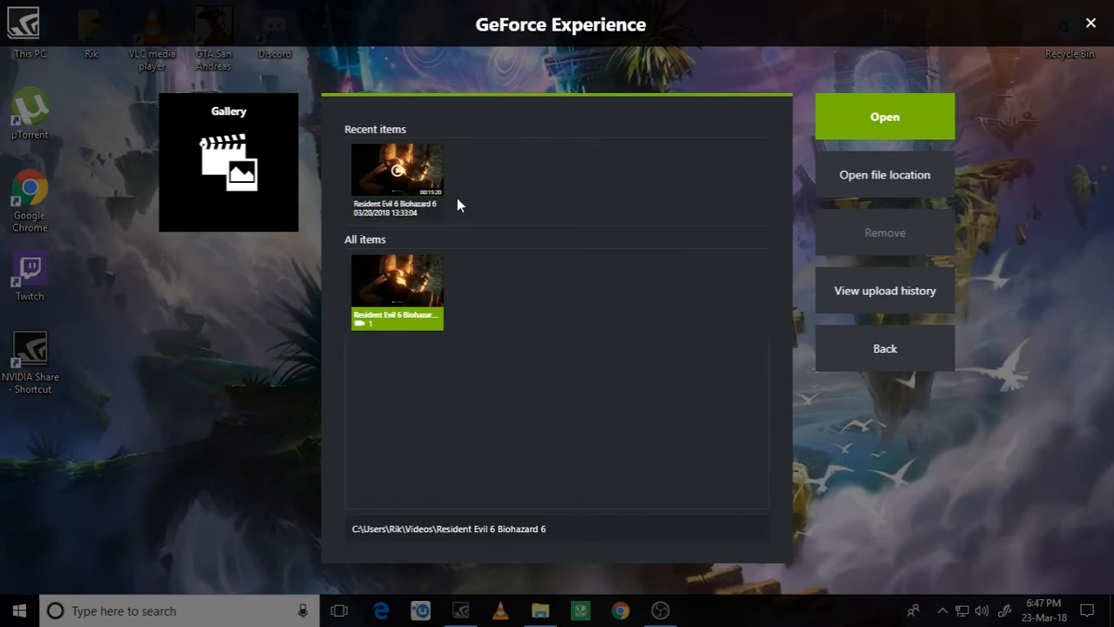
mouse_move(1000, 339)
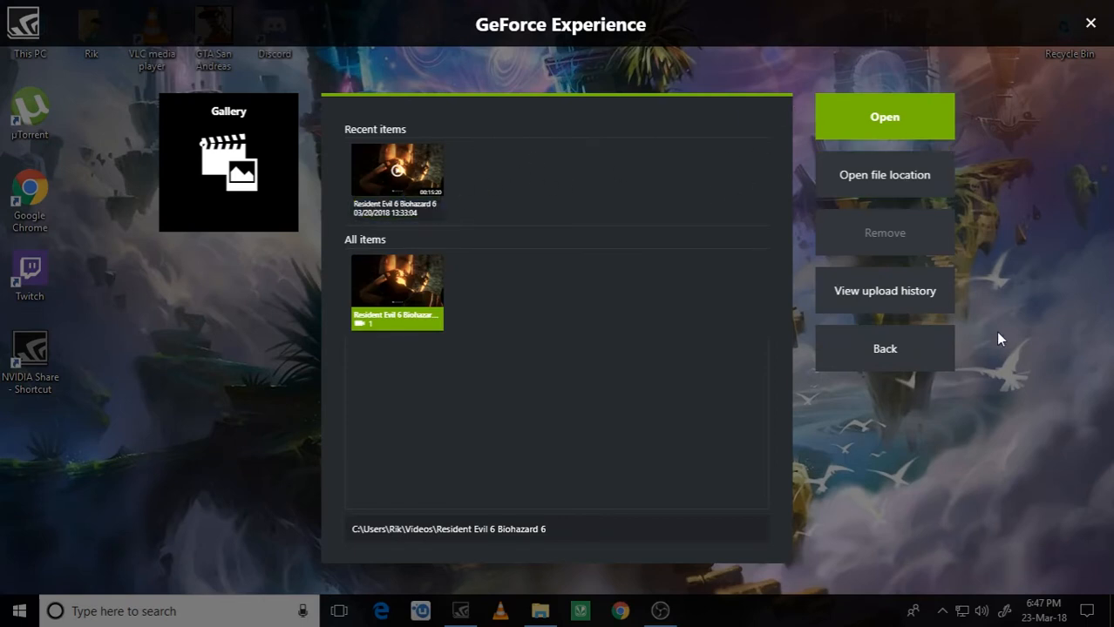
click(1091, 24)
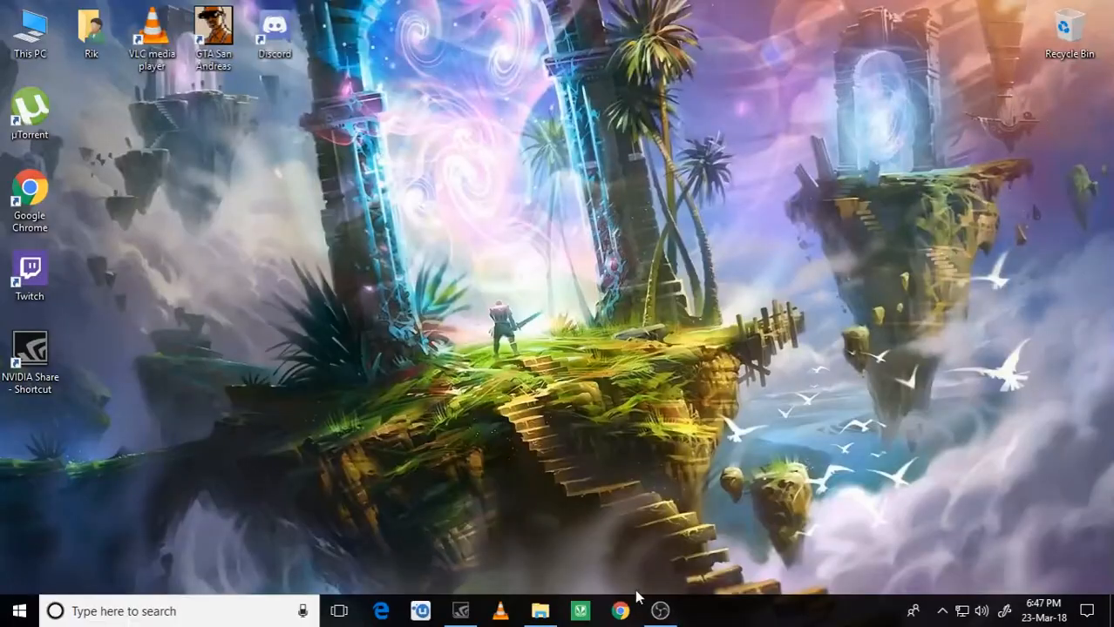
- Launch the share overlay showing Instant Replay, Record, Stream and Broadcast, all off
click(659, 610)
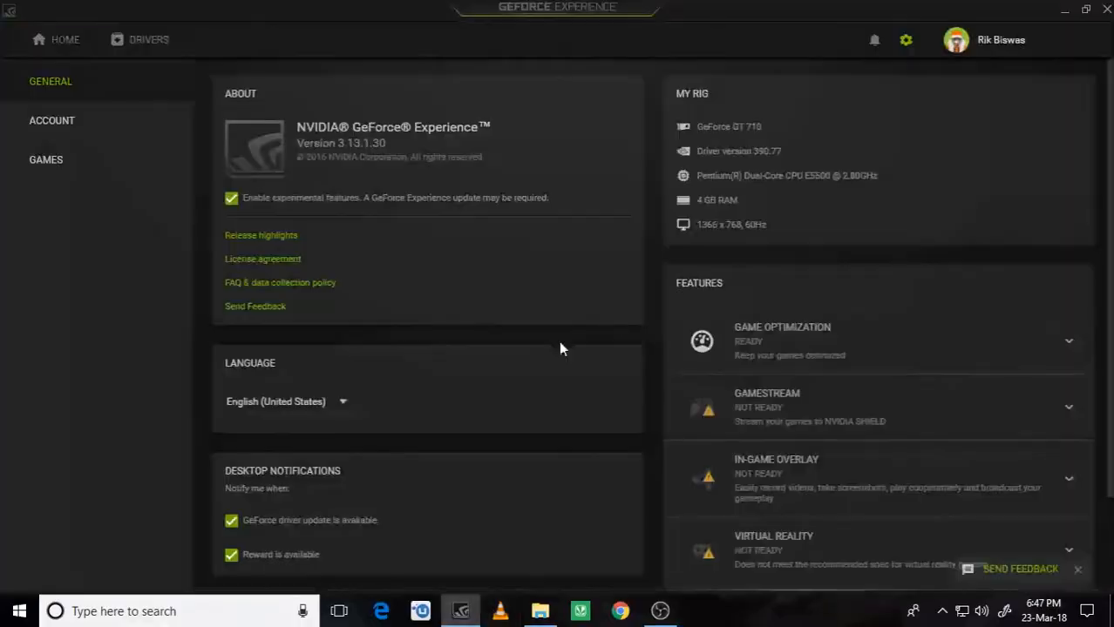
click(1068, 481)
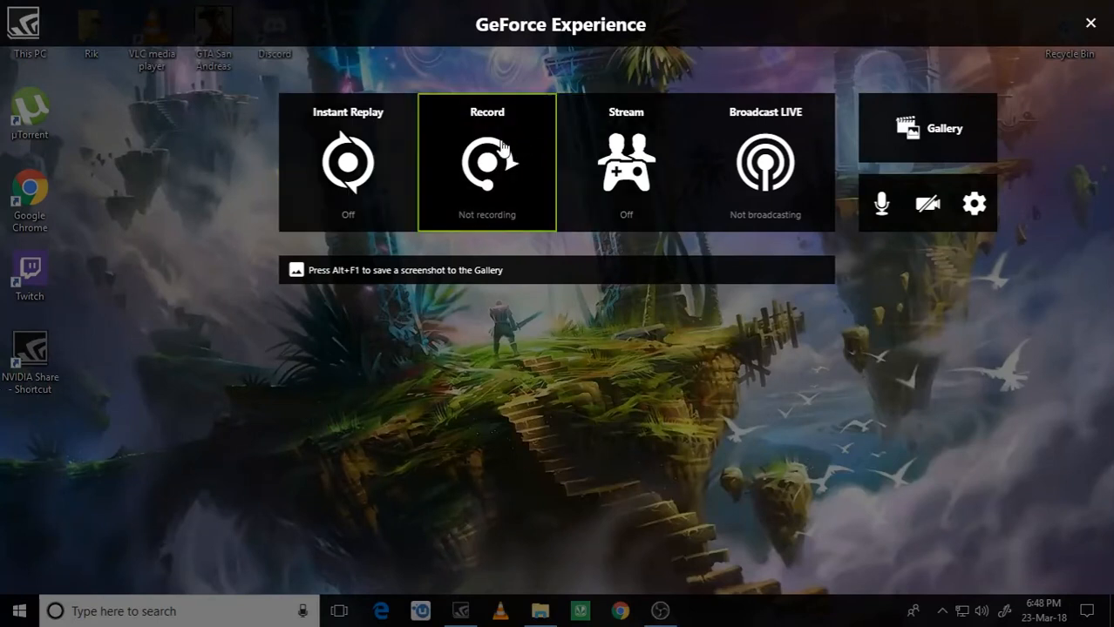
- Start a desktop recording from Record, dismiss the overlay and drag the Chrome icon around as footage
click(486, 162)
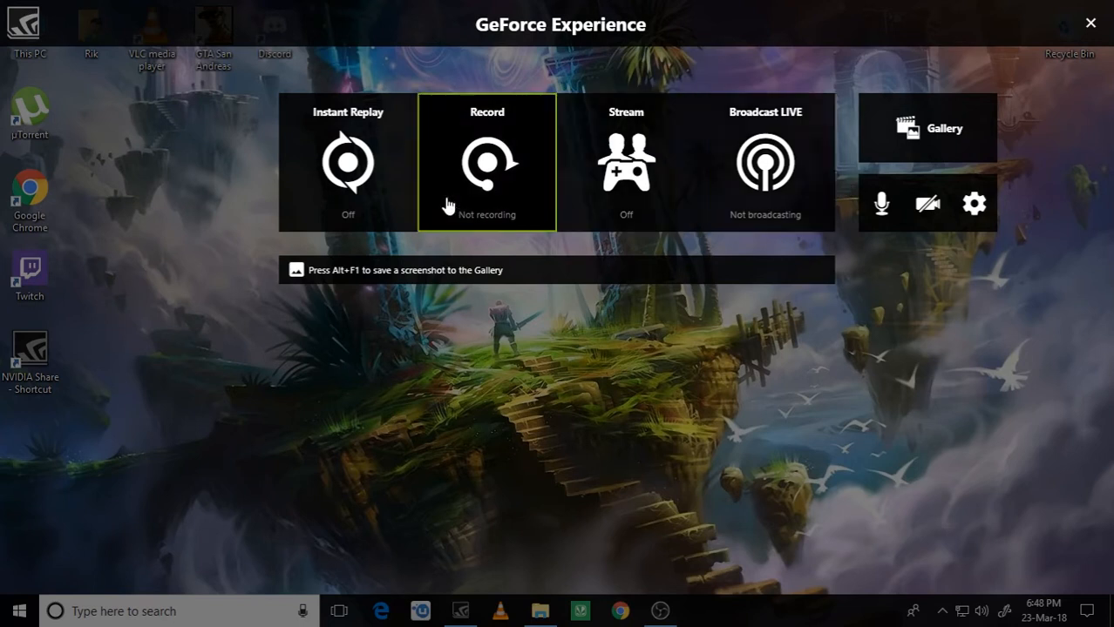
click(486, 160)
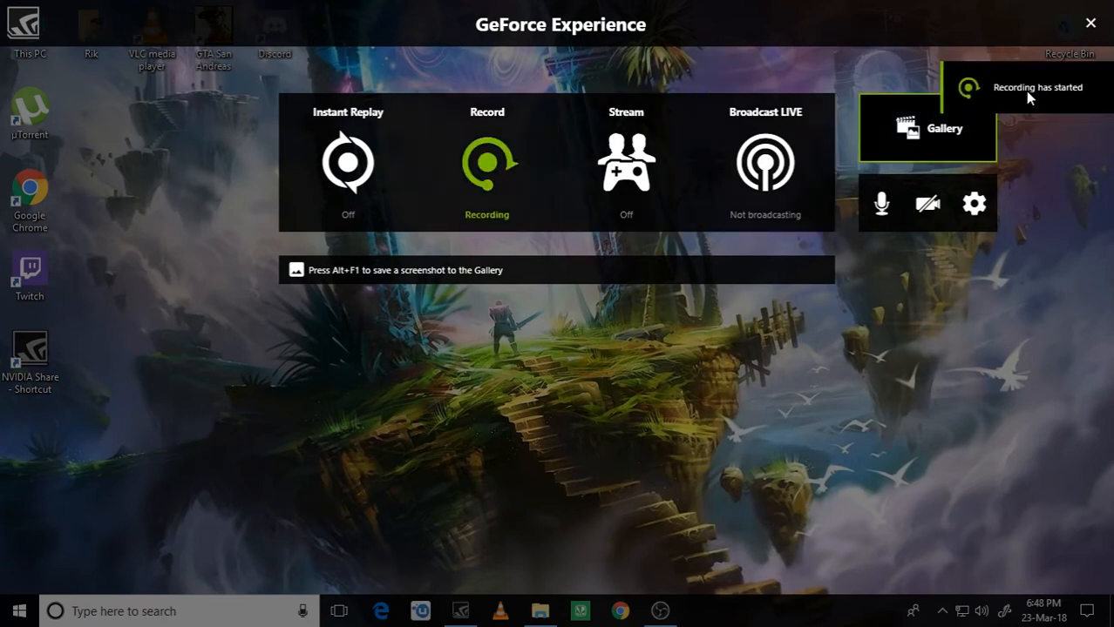
click(1091, 25)
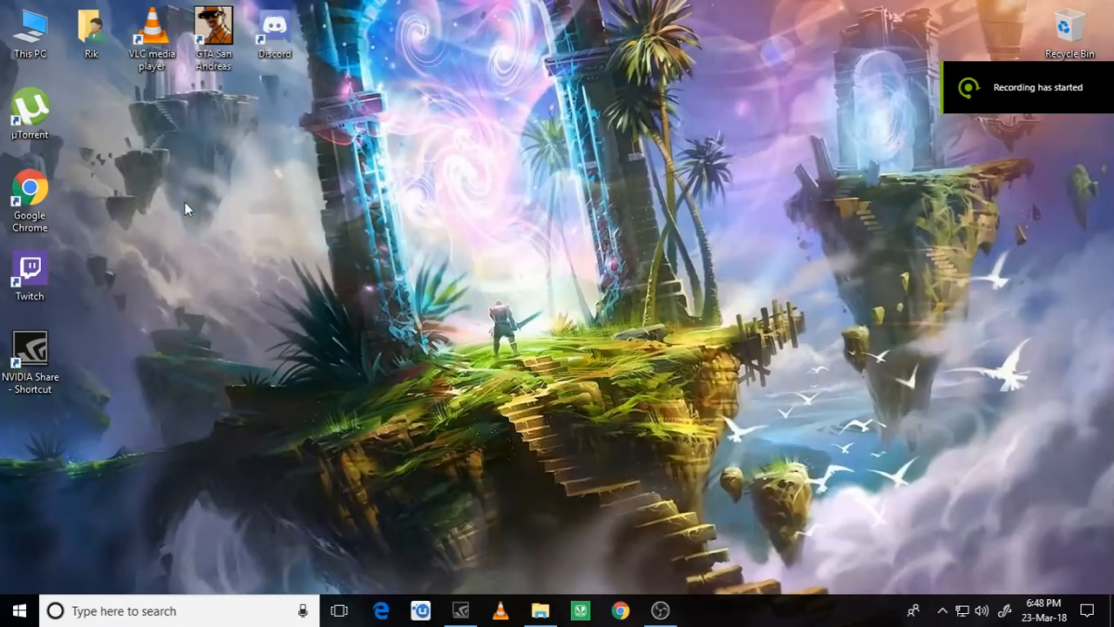
drag(32, 201, 520, 279)
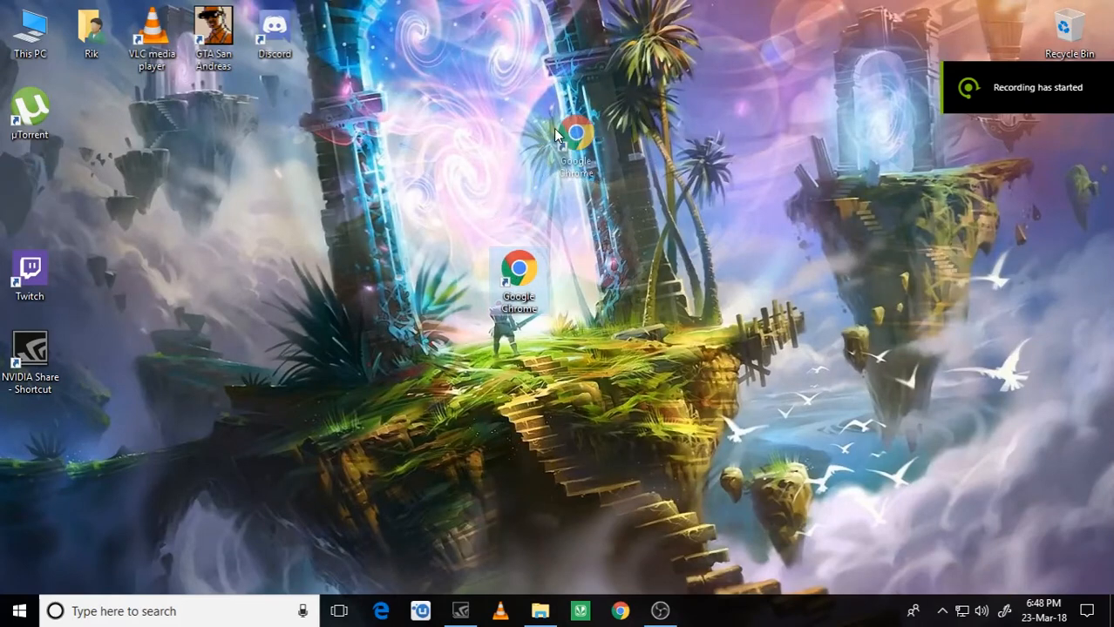
drag(519, 279, 31, 196)
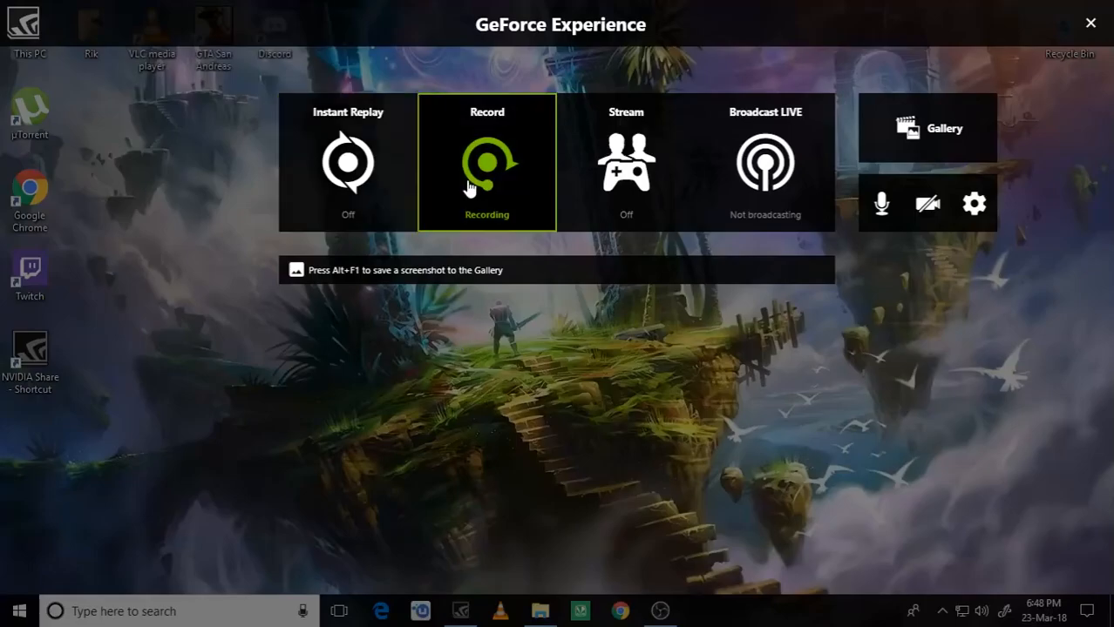
- Stop the recording and select the new Desktop clip in the Gallery beside the Resident Evil 6 one
click(486, 160)
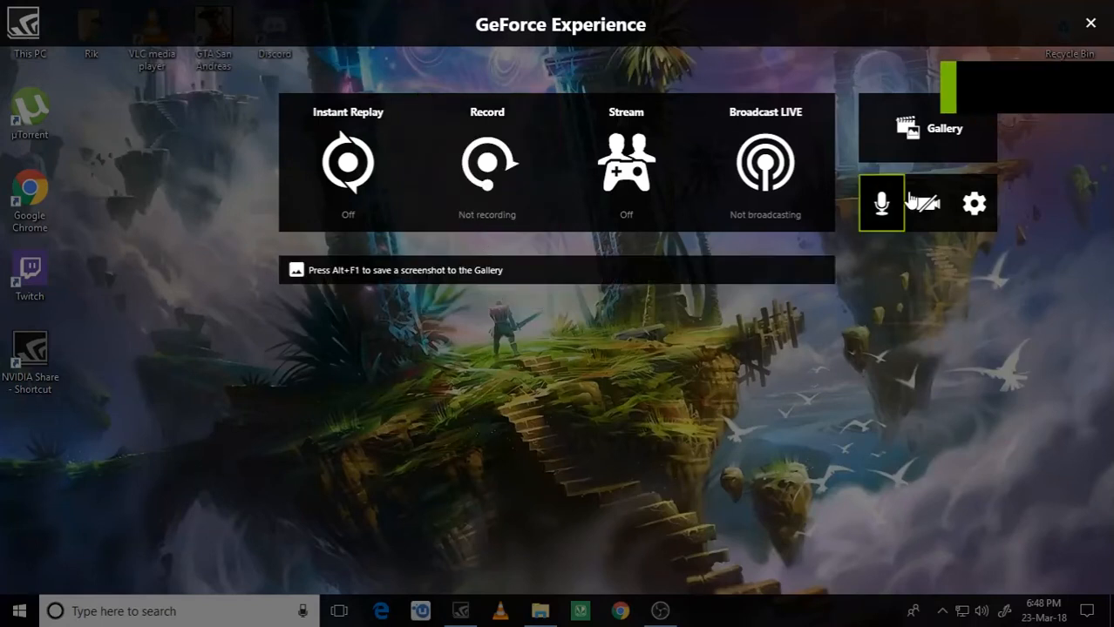
click(928, 129)
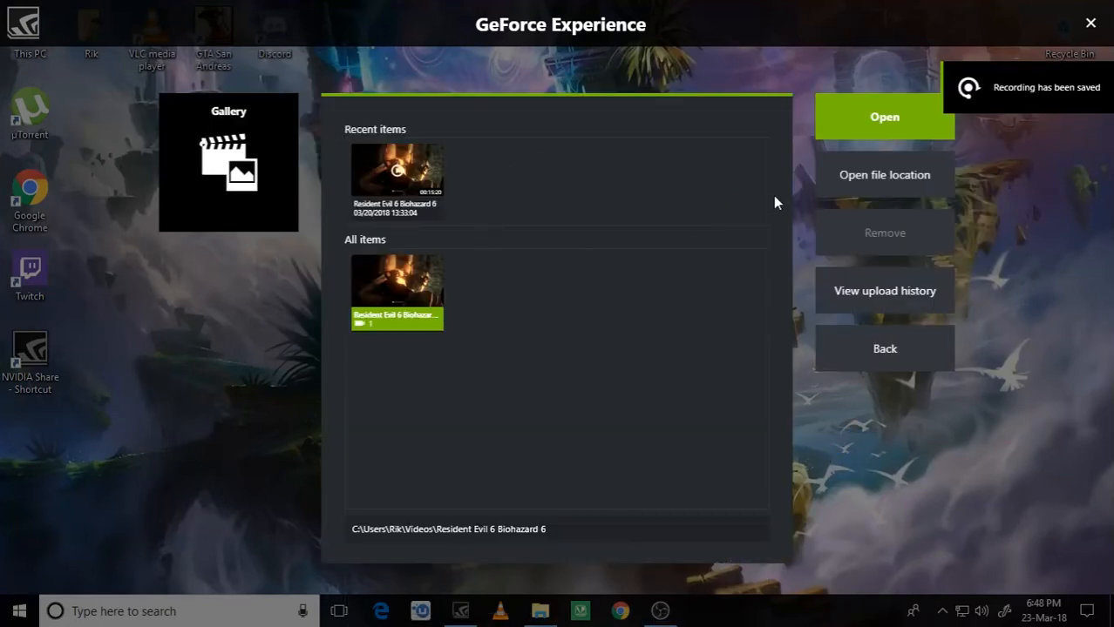
mouse_move(802, 173)
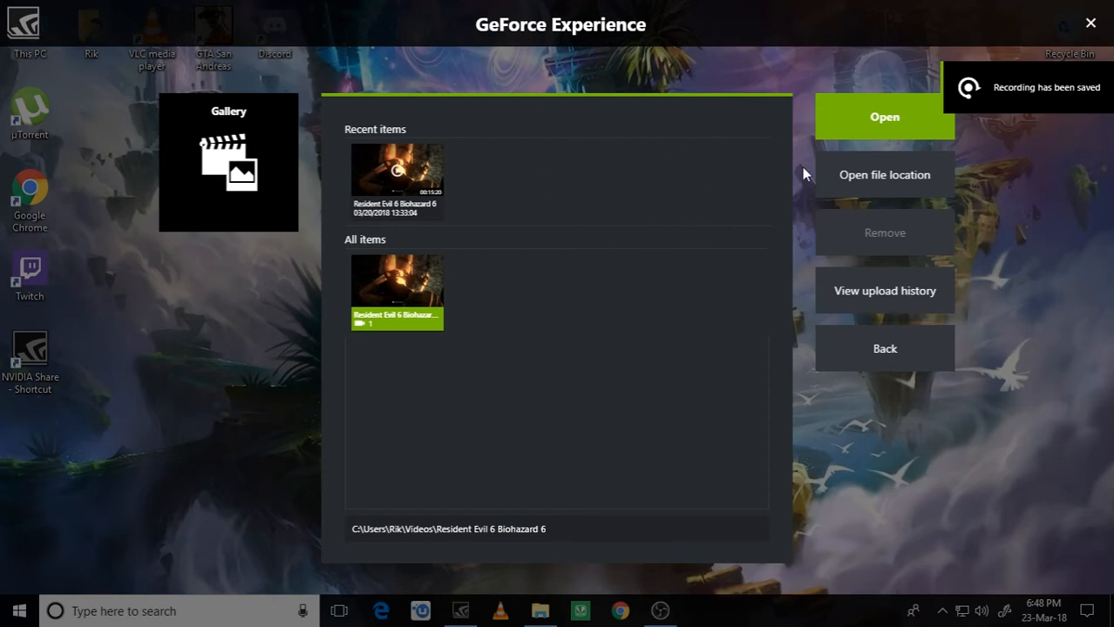
mouse_move(683, 296)
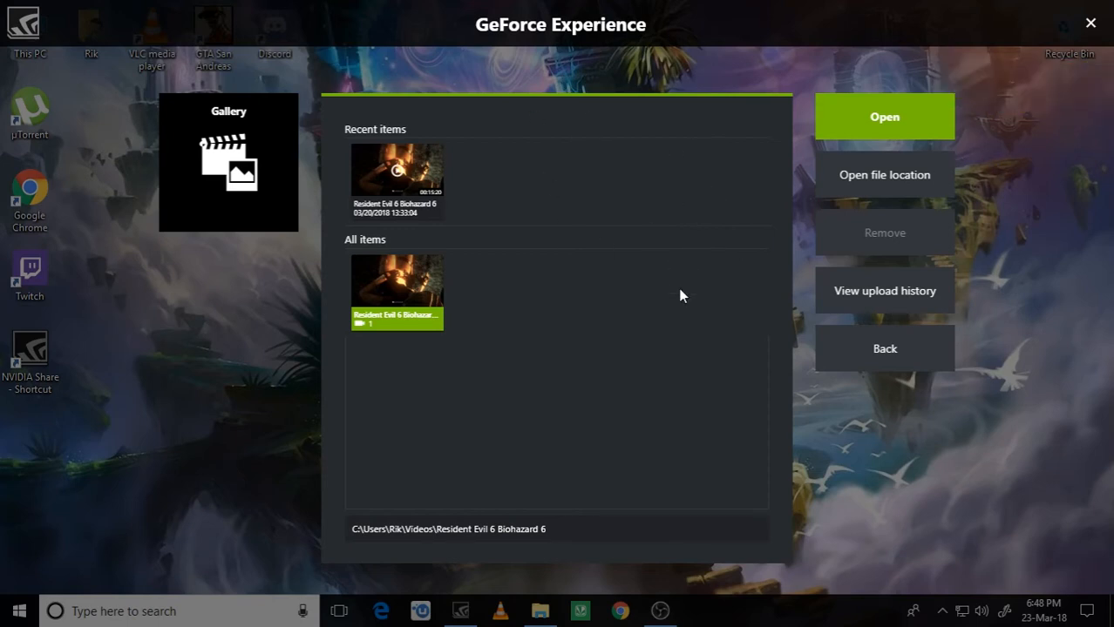
mouse_move(645, 188)
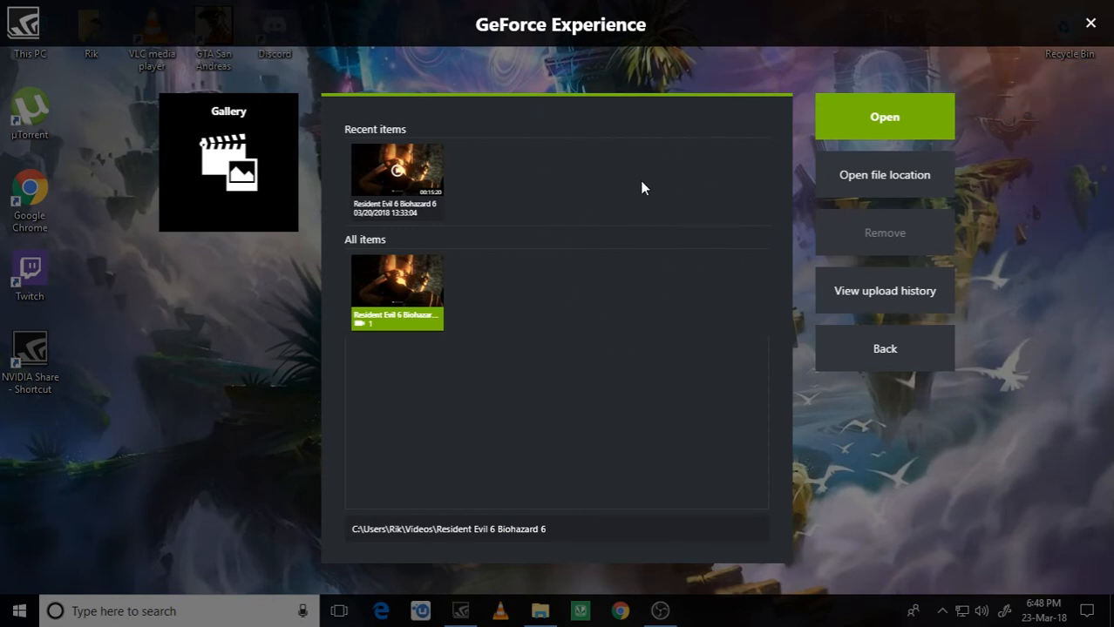
mouse_move(636, 188)
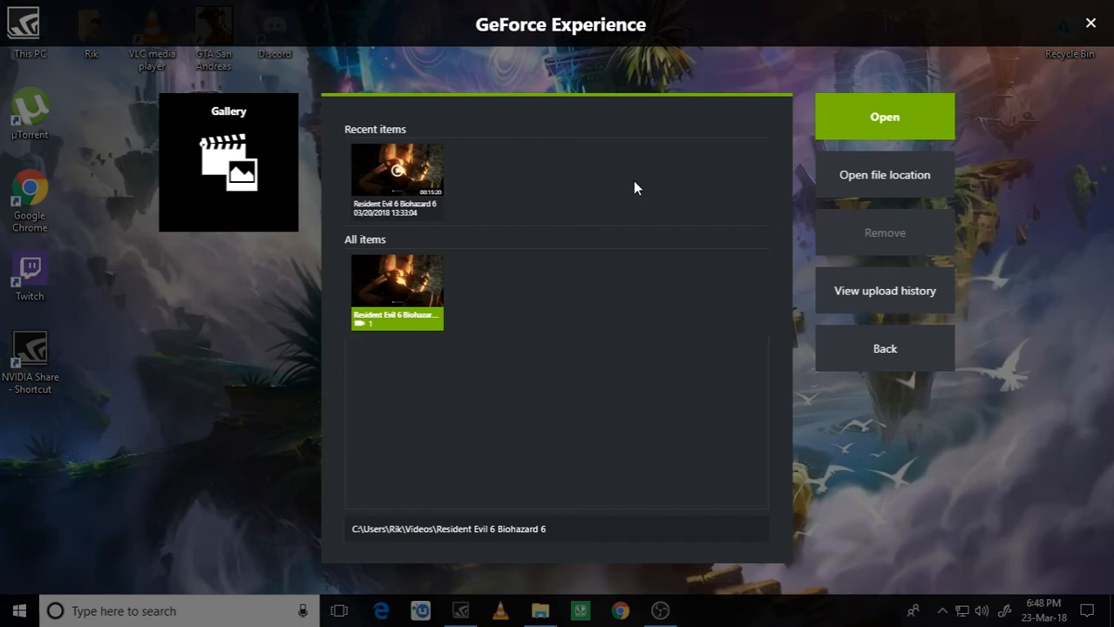
mouse_move(781, 244)
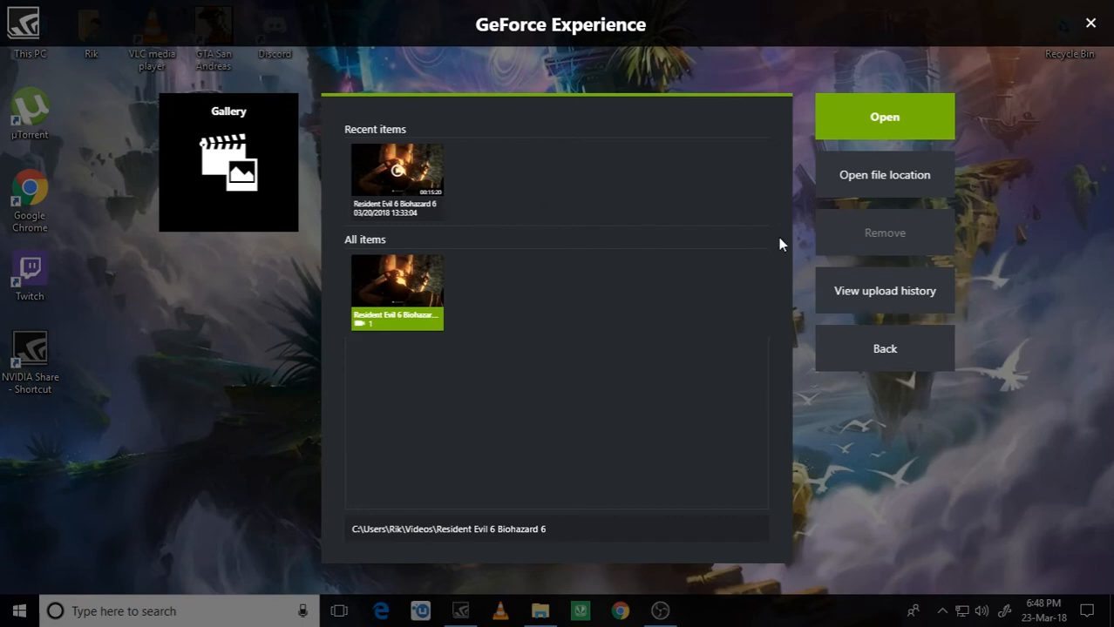
mouse_move(1091, 24)
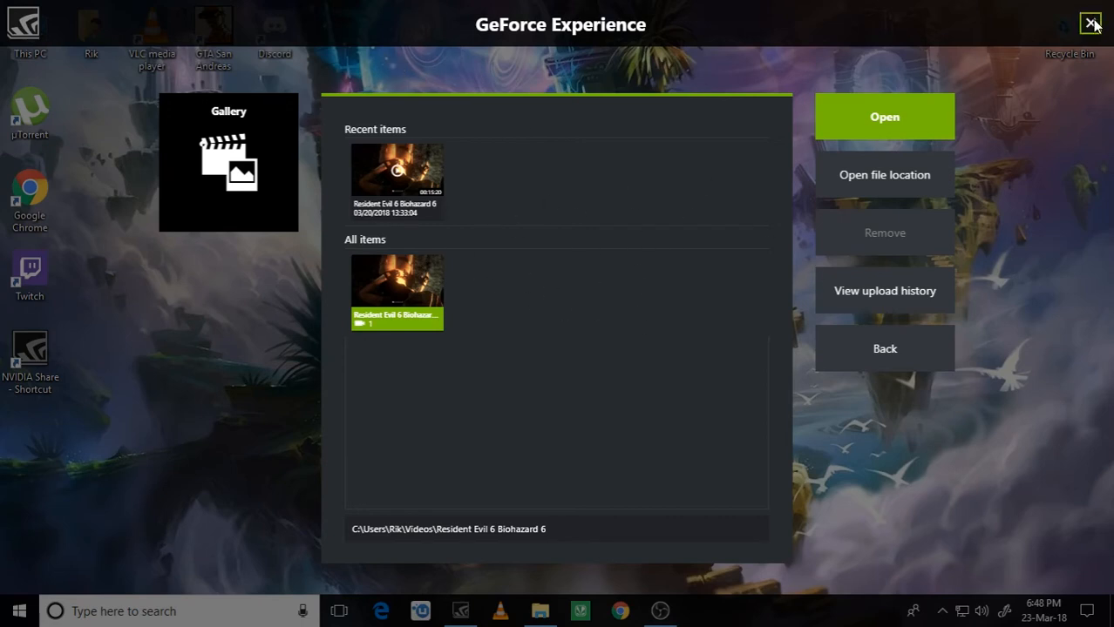
click(883, 349)
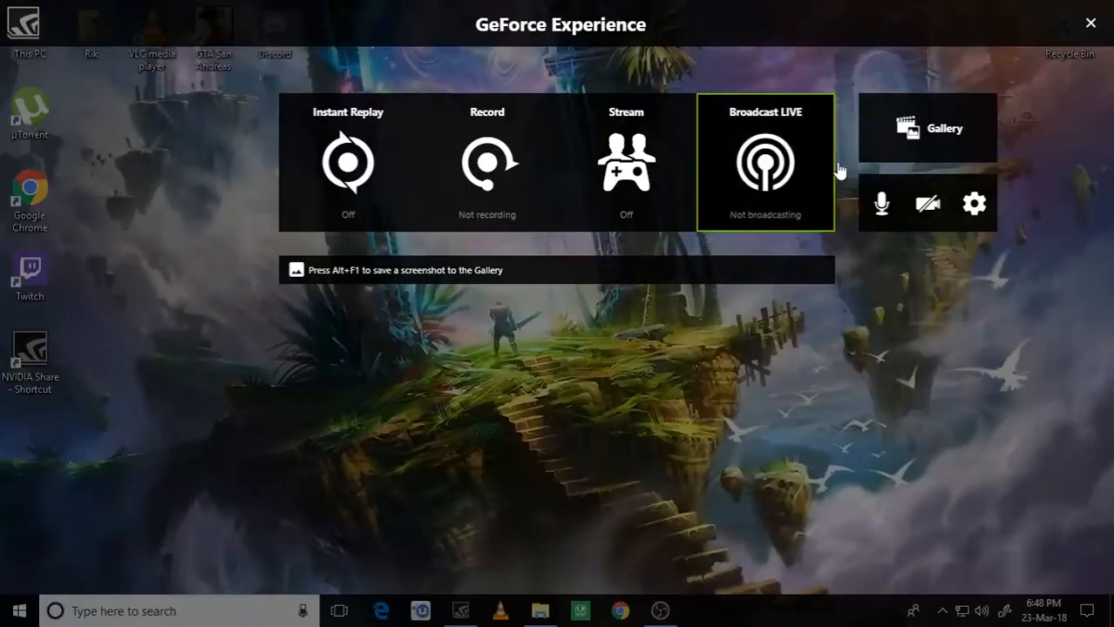
click(926, 127)
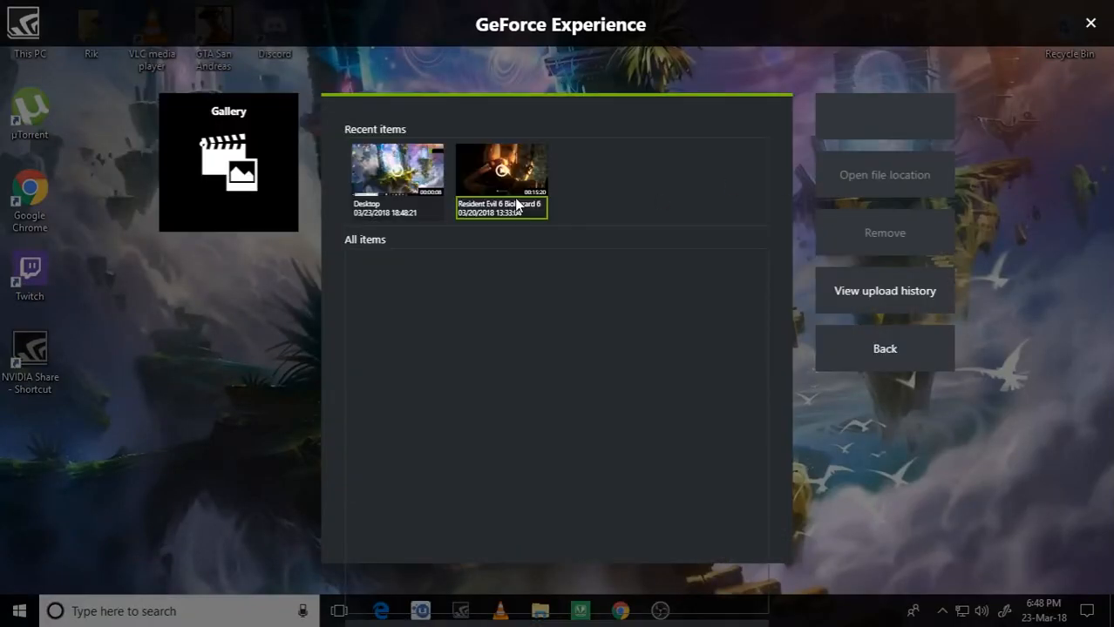
click(395, 179)
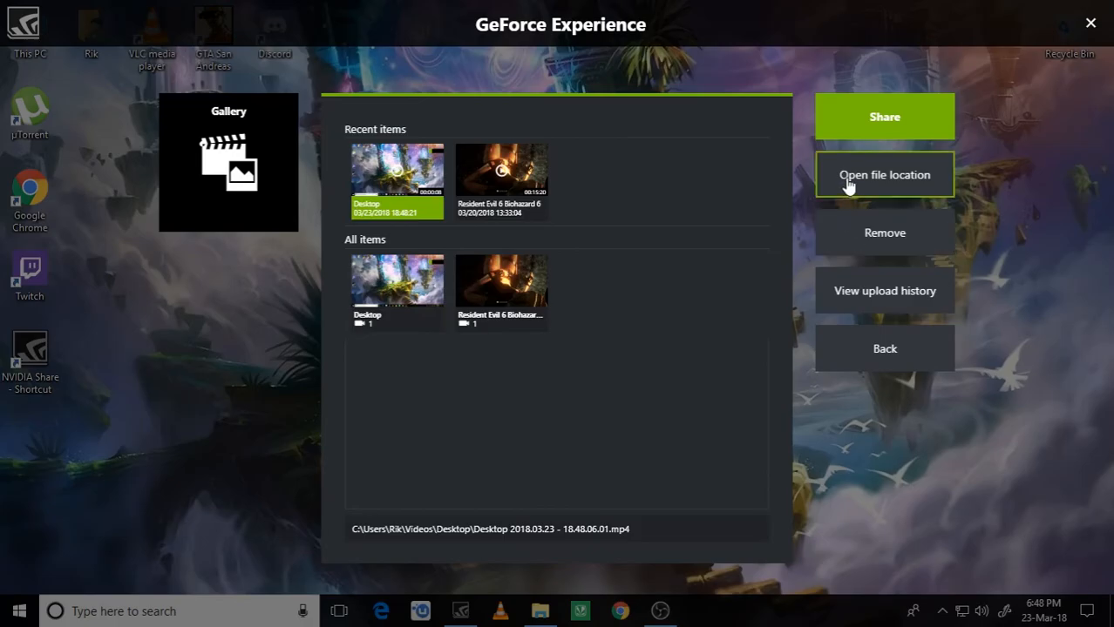
- Show the Desktop 2018.03.23 clip in Videos\Desktop and launch it for playback
click(884, 175)
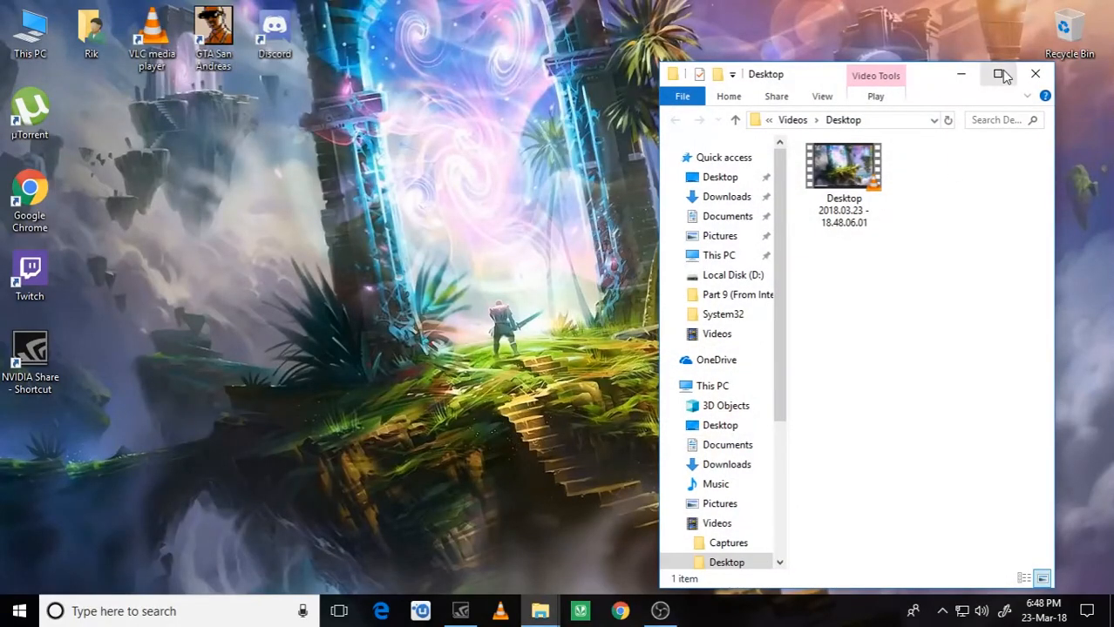
click(1001, 74)
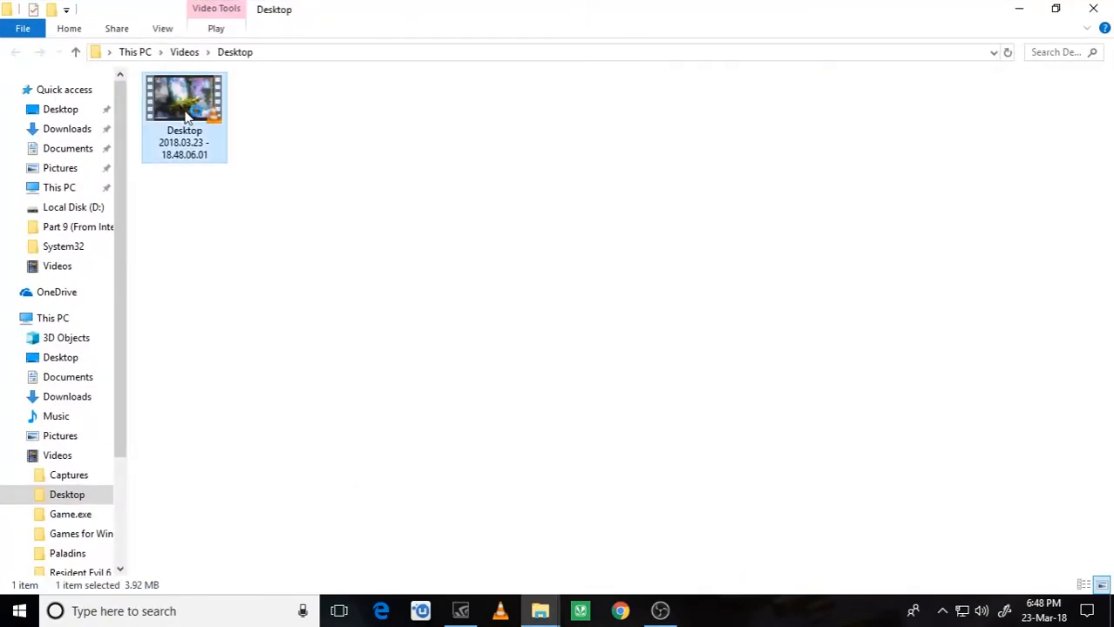
mouse_move(380, 272)
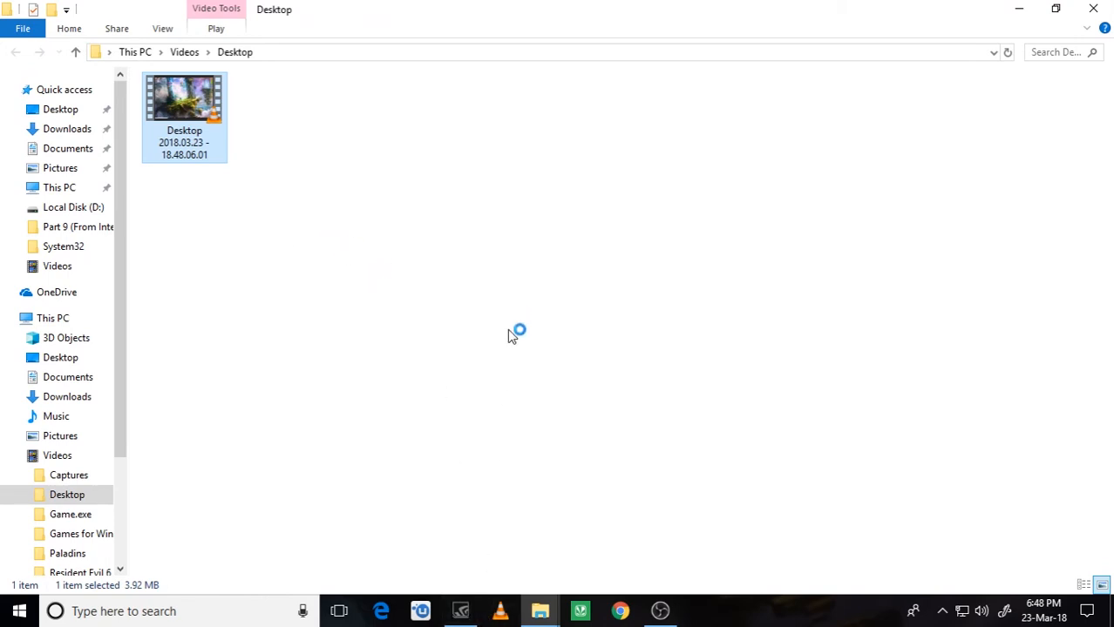
mouse_move(681, 430)
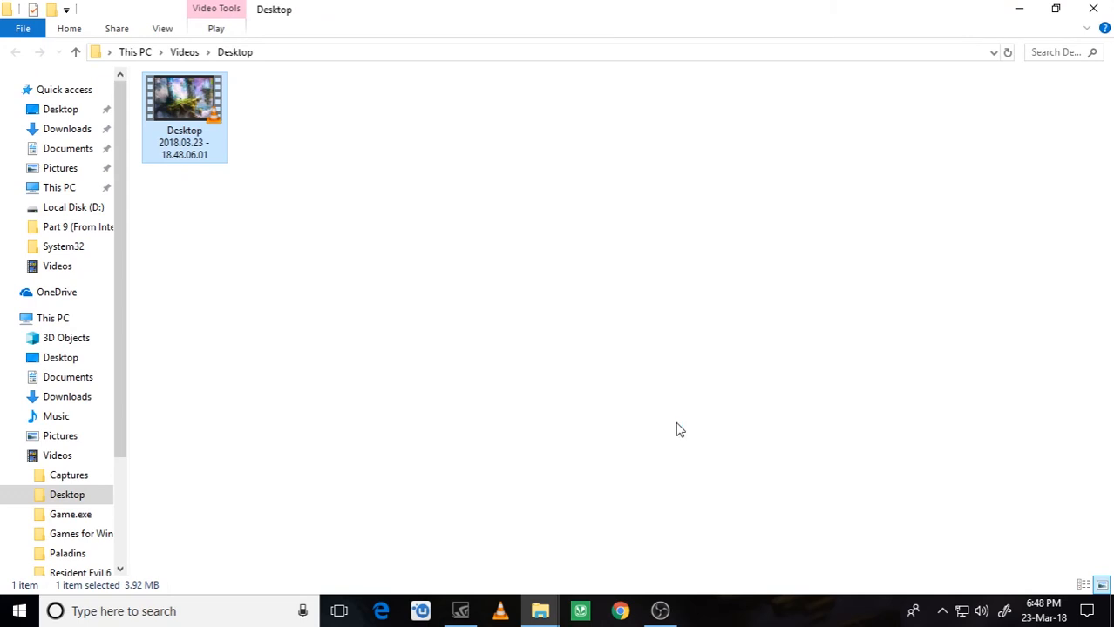
double_click(184, 98)
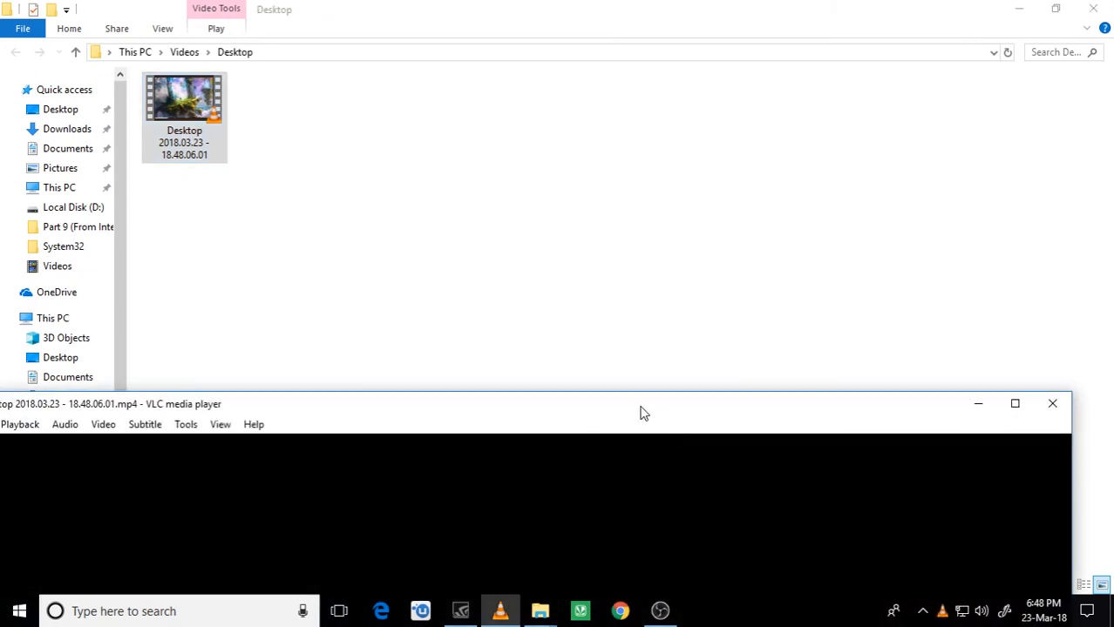
- Maximize VLC and play the recorded Desktop 2018.03.23 clip
click(1014, 404)
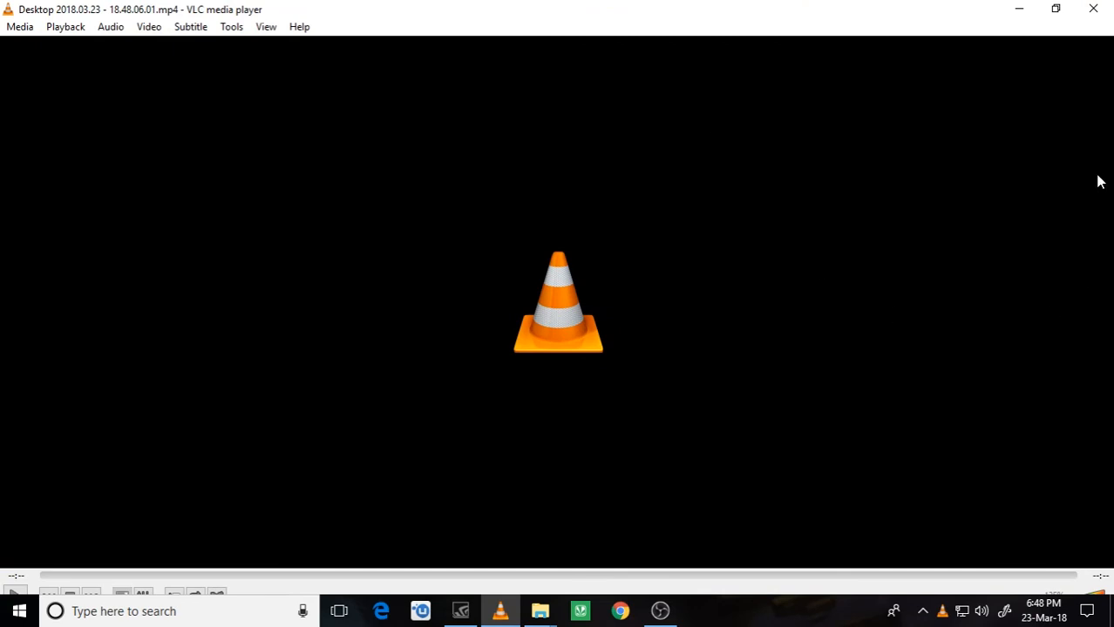
click(14, 593)
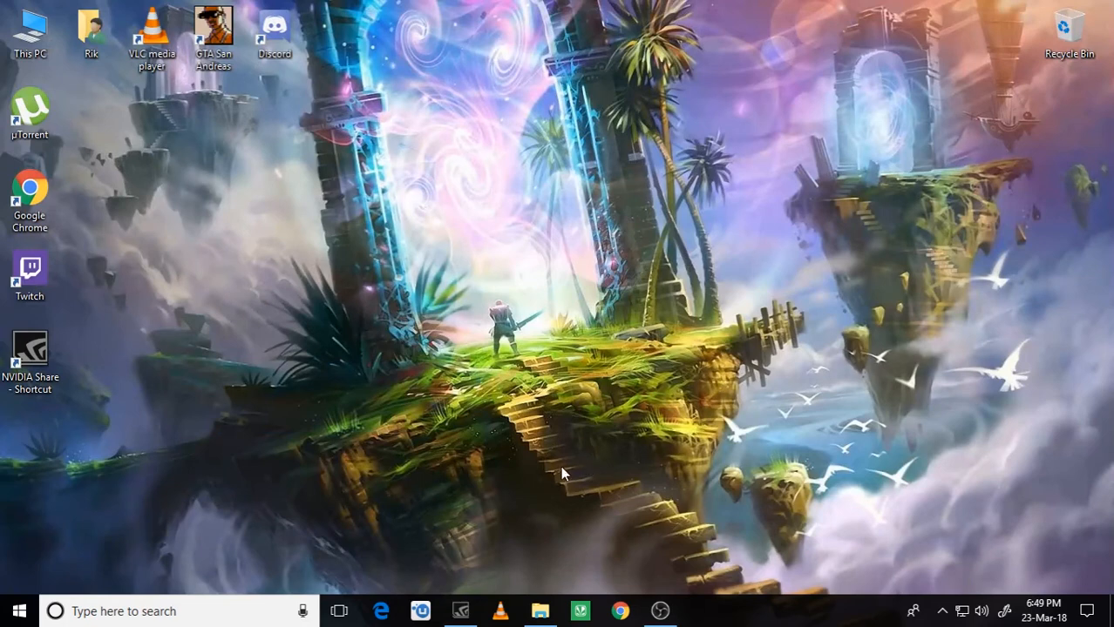
mouse_move(892, 164)
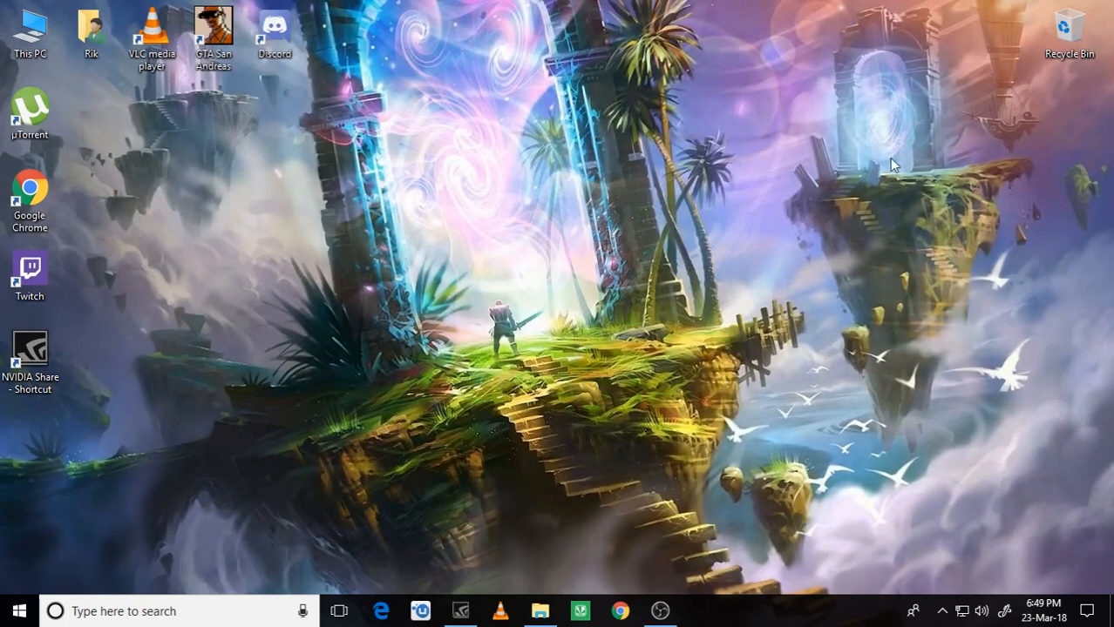
mouse_move(243, 125)
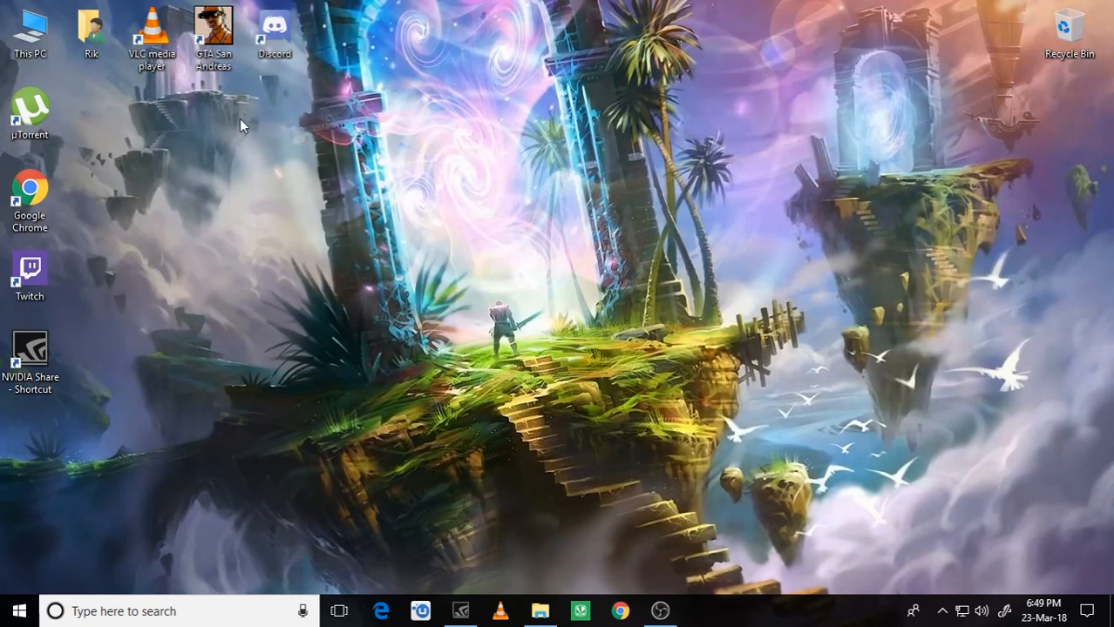
mouse_move(254, 188)
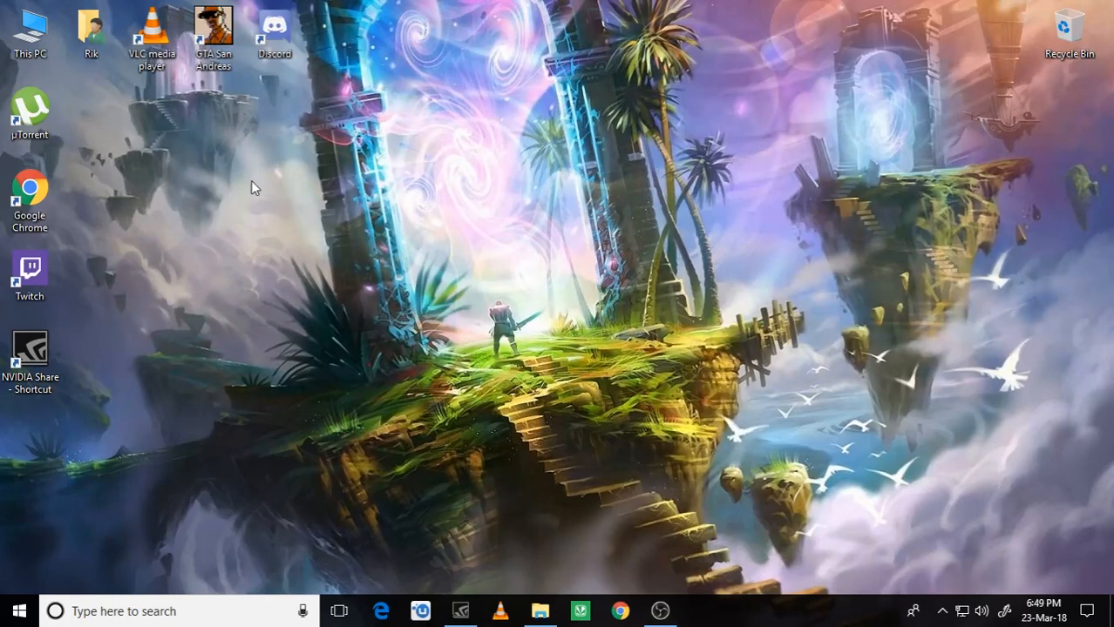